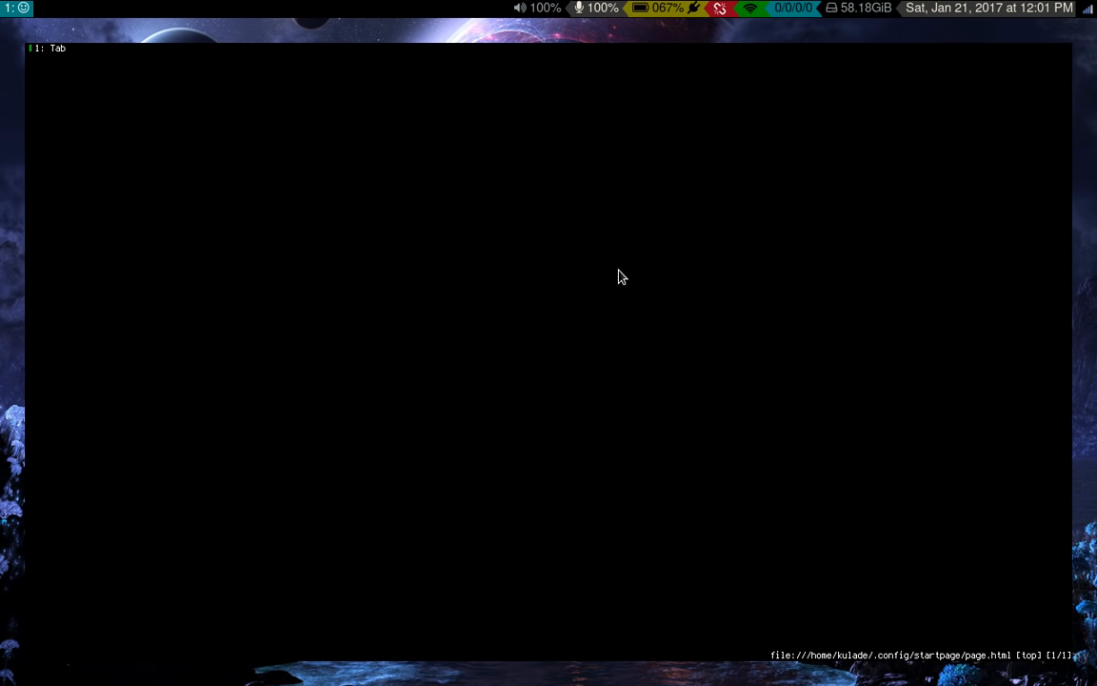
{"action": "mouse_move", "coordinate": [468, 147]}
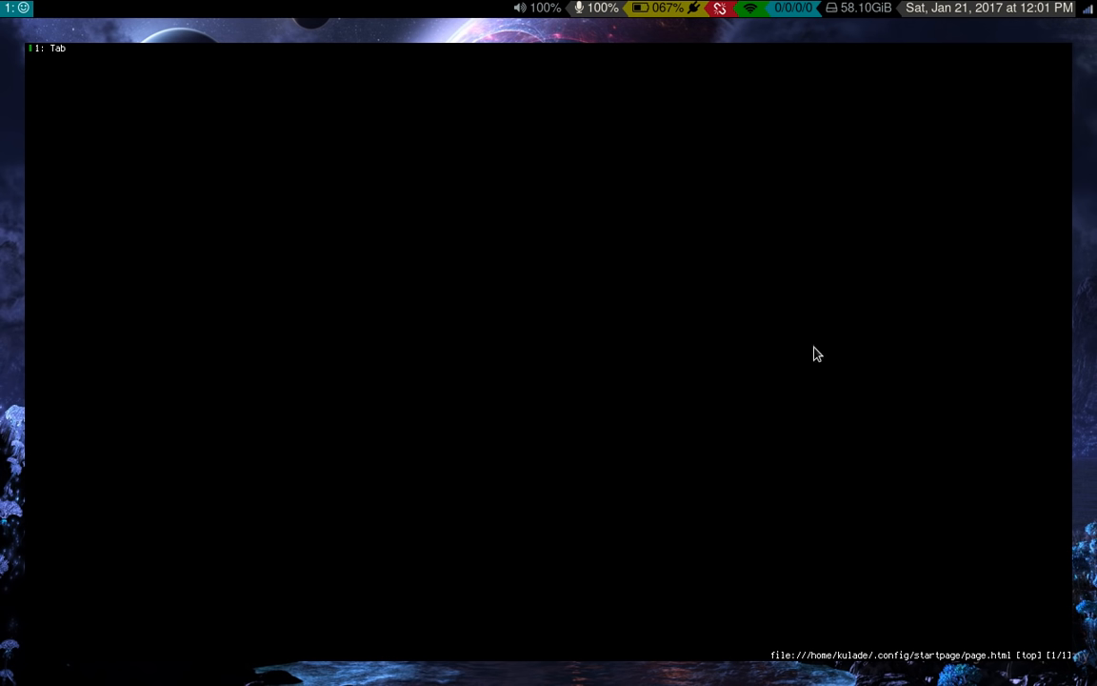
{"action": "mouse_move", "coordinate": [788, 366]}
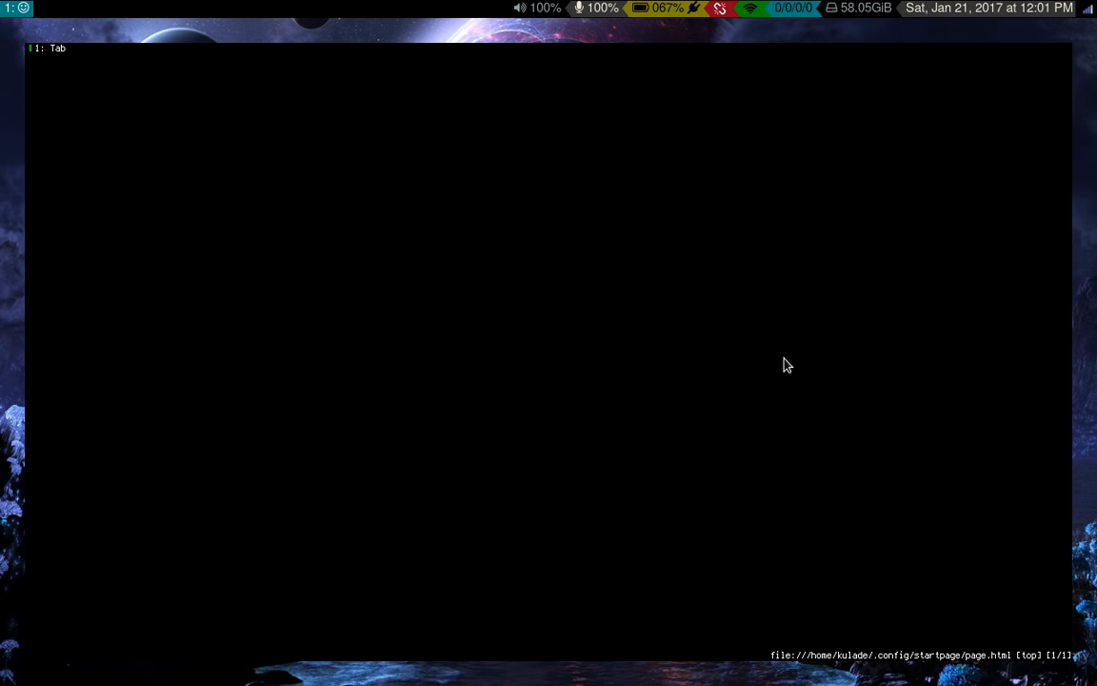
{"action": "mouse_move", "coordinate": [807, 430]}
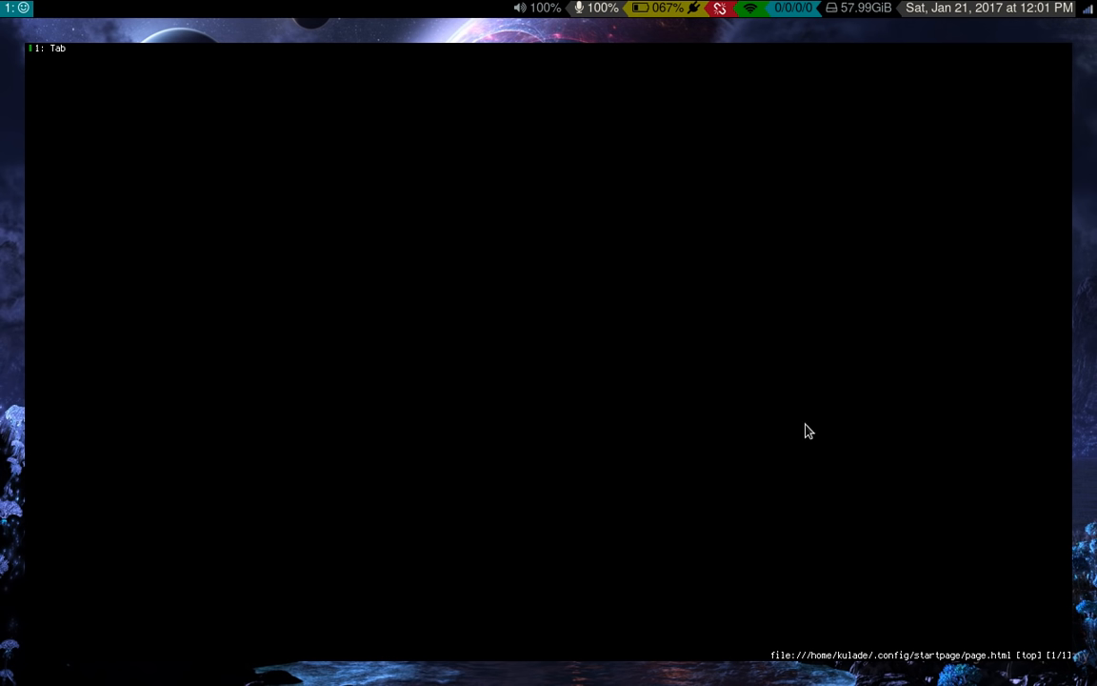
{"action": "mouse_move", "coordinate": [903, 225]}
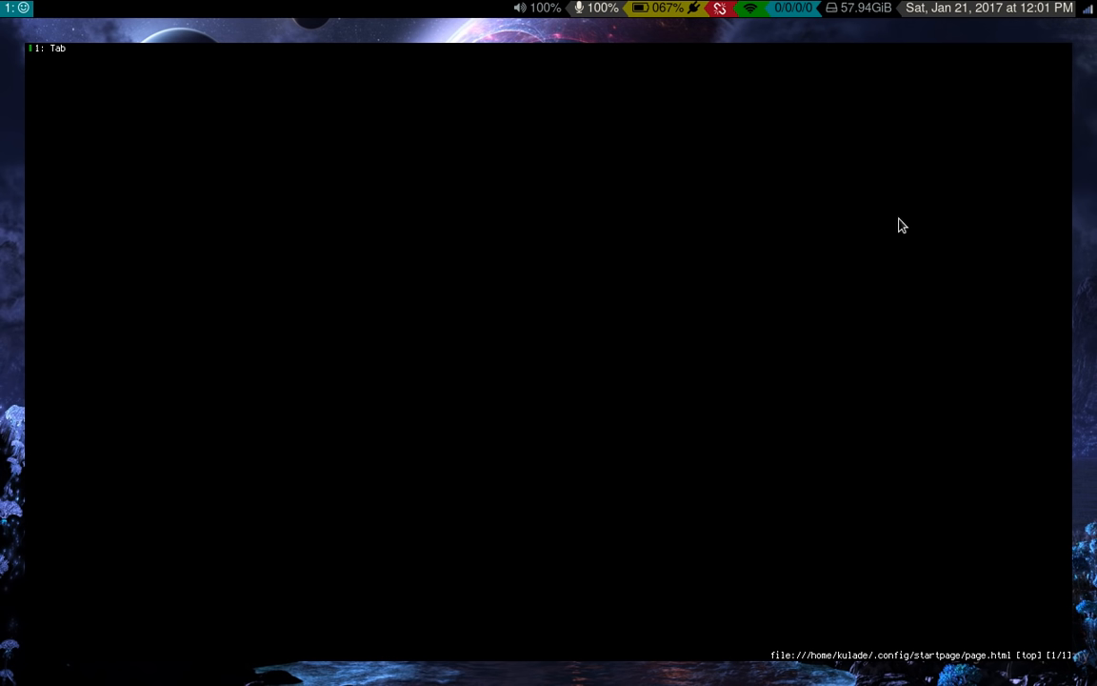
{"action": "mouse_move", "coordinate": [655, 417]}
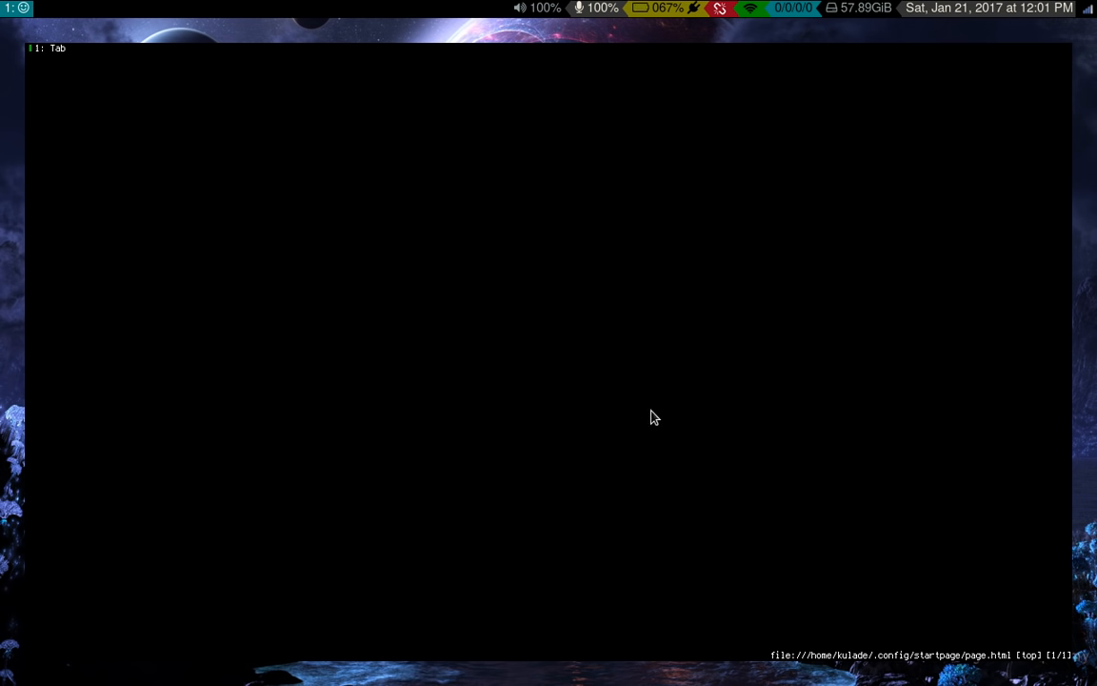
{"action": "mouse_move", "coordinate": [564, 422]}
{"action": "type", "text": ":open"}
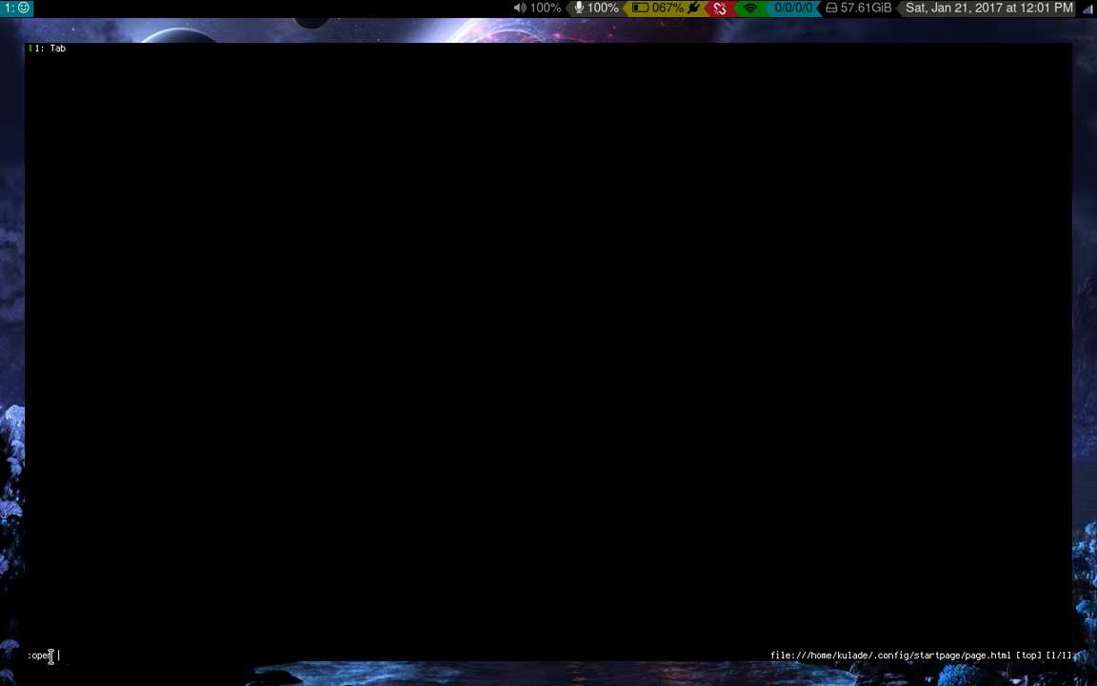
- Search DuckDuckGo for the gibberish 'asldhfkjdsafkjsadkhf' and view its empty Videos results
{"action": "type", "text": "asldhfkjdsafkjsadkhf"}
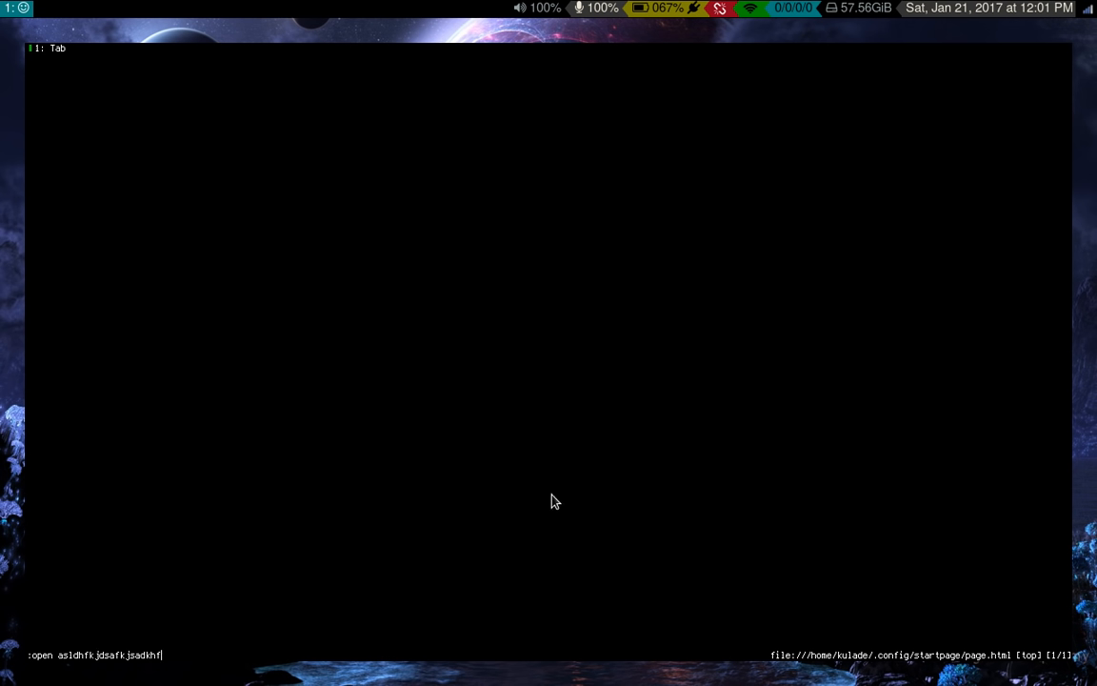
{"action": "key", "text": "Return"}
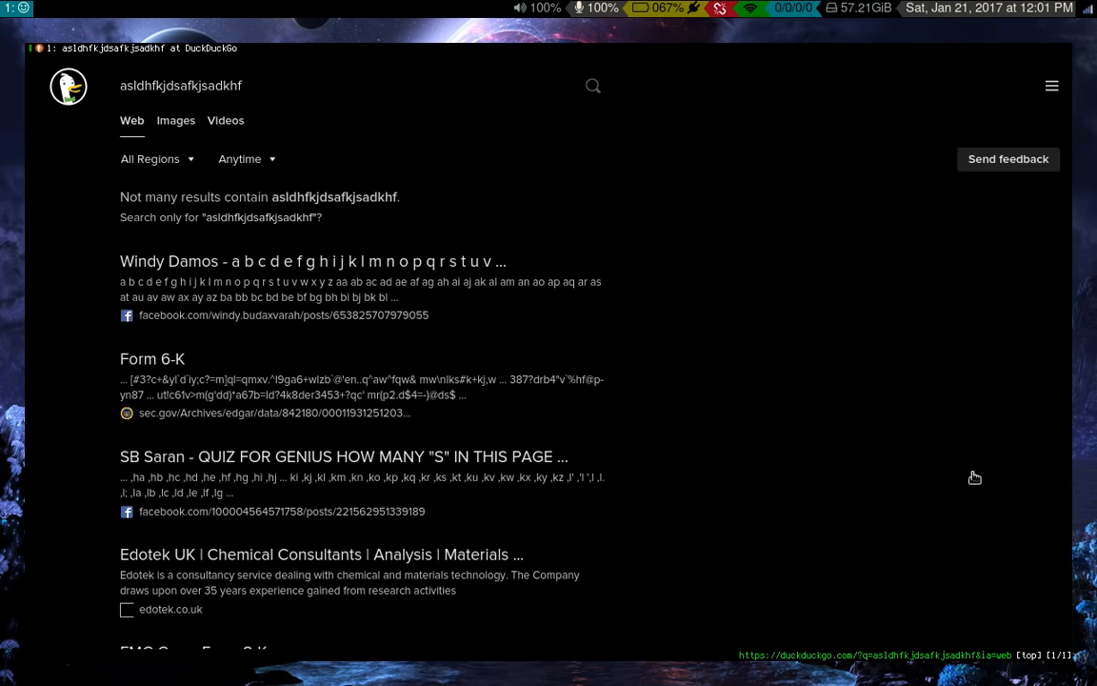
{"action": "left_click", "coordinate": [225, 120]}
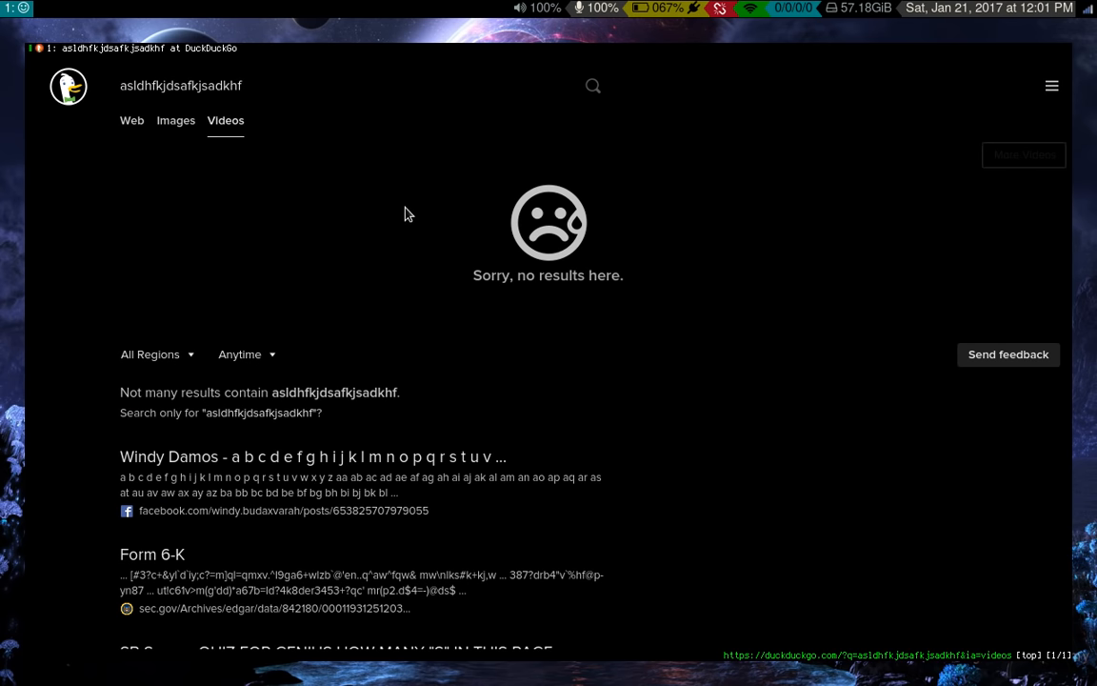
{"action": "scroll", "scroll_direction": "down", "scroll_amount": 3}
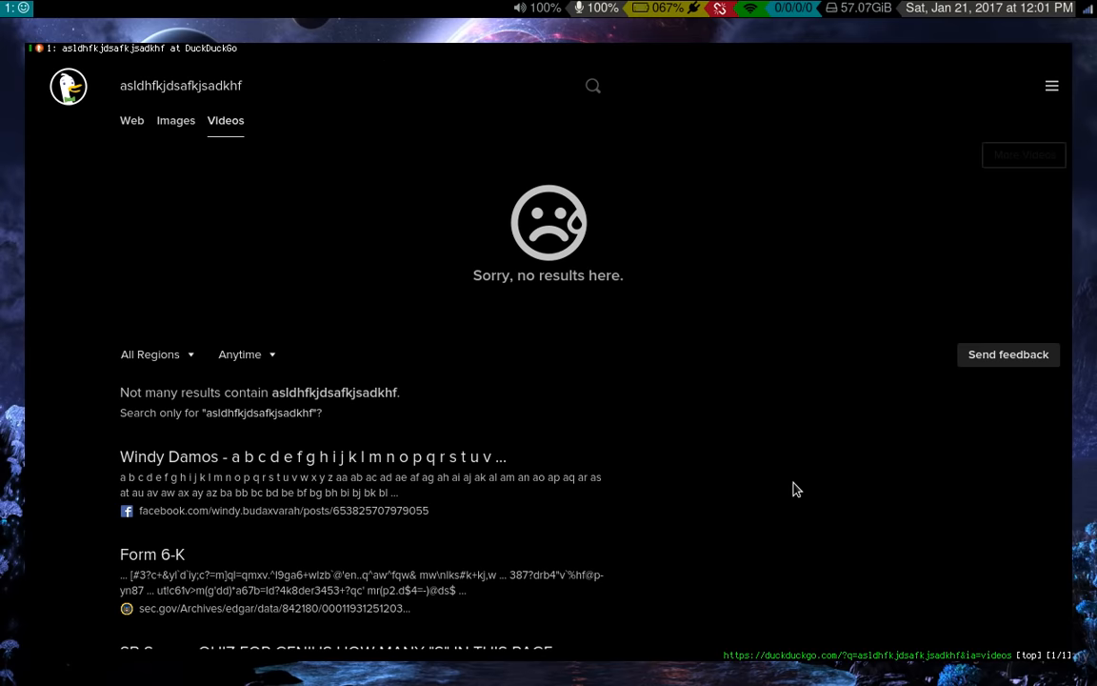
{"action": "mouse_move", "coordinate": [724, 427]}
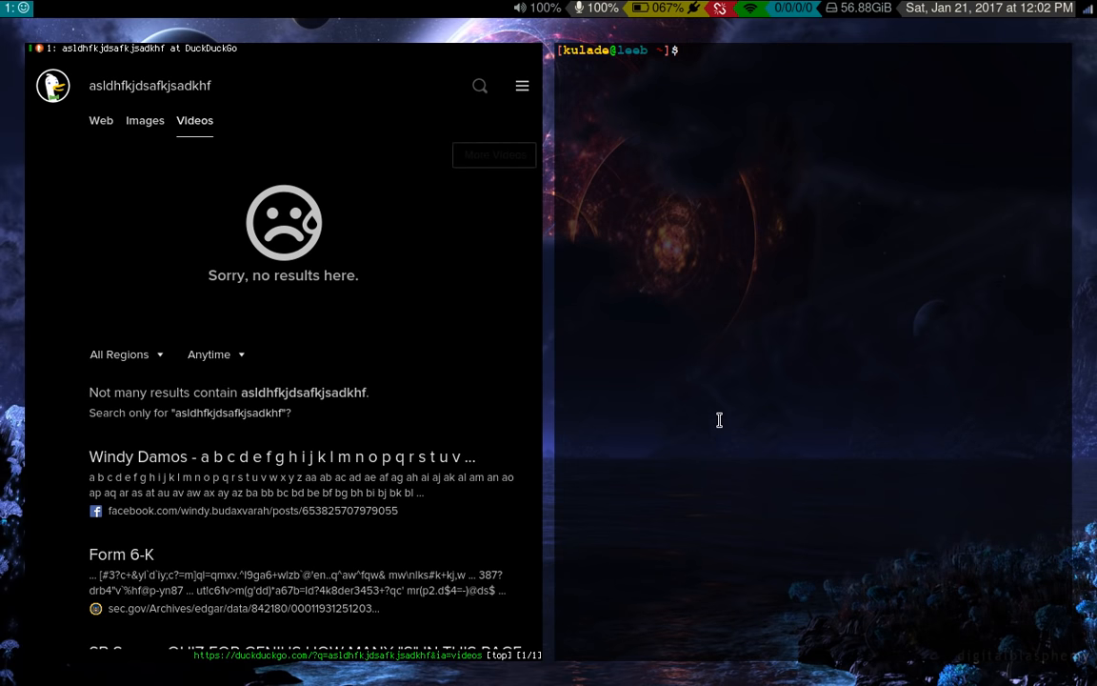
- Edit .config/qutebrowser/qutebrowser.conf in vim and reach the [searchengines] section
{"action": "type", "text": "v .config/qutebrowser/qutebrowser.conf"}
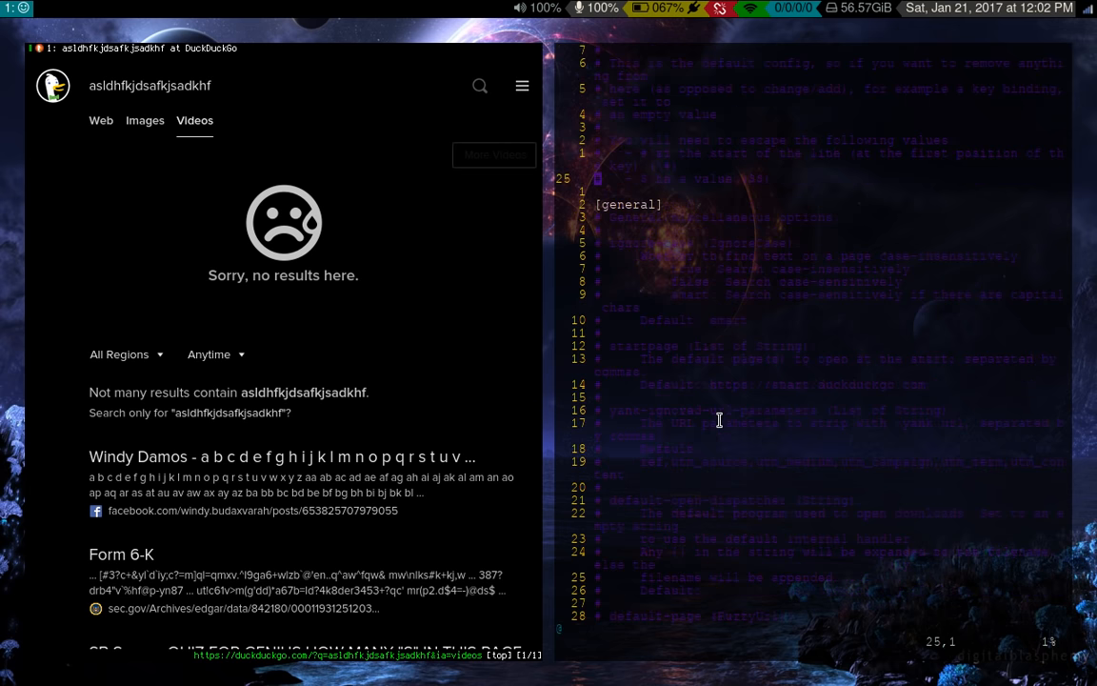
{"action": "scroll", "scroll_direction": "down", "scroll_amount": 3}
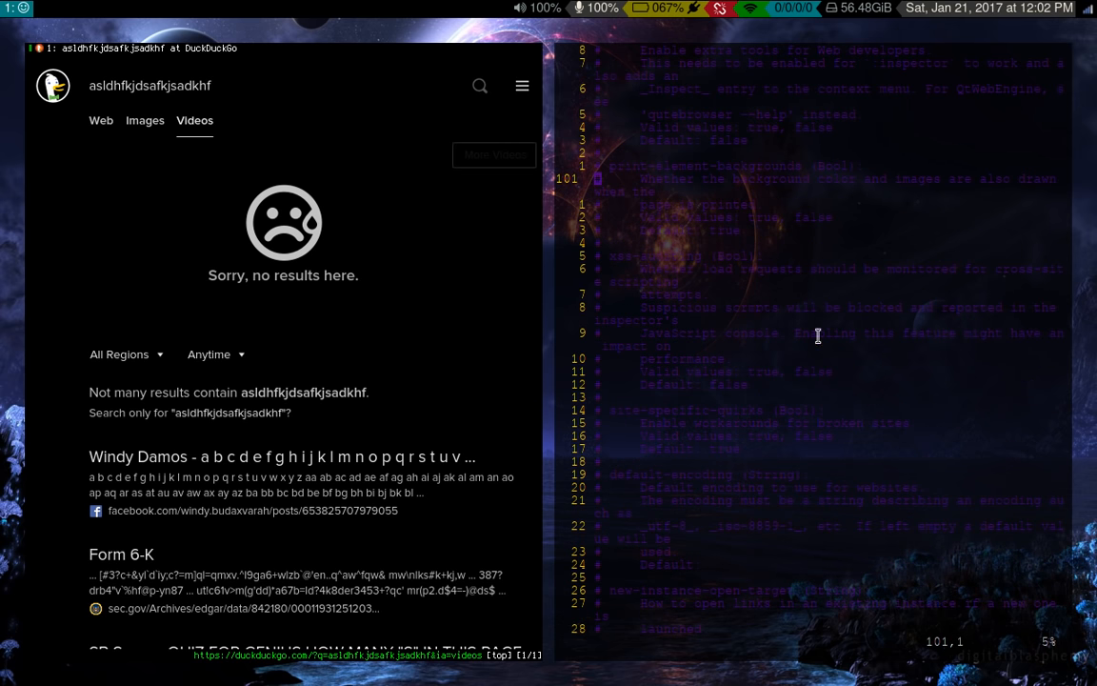
{"action": "scroll", "scroll_direction": "down", "scroll_amount": 3}
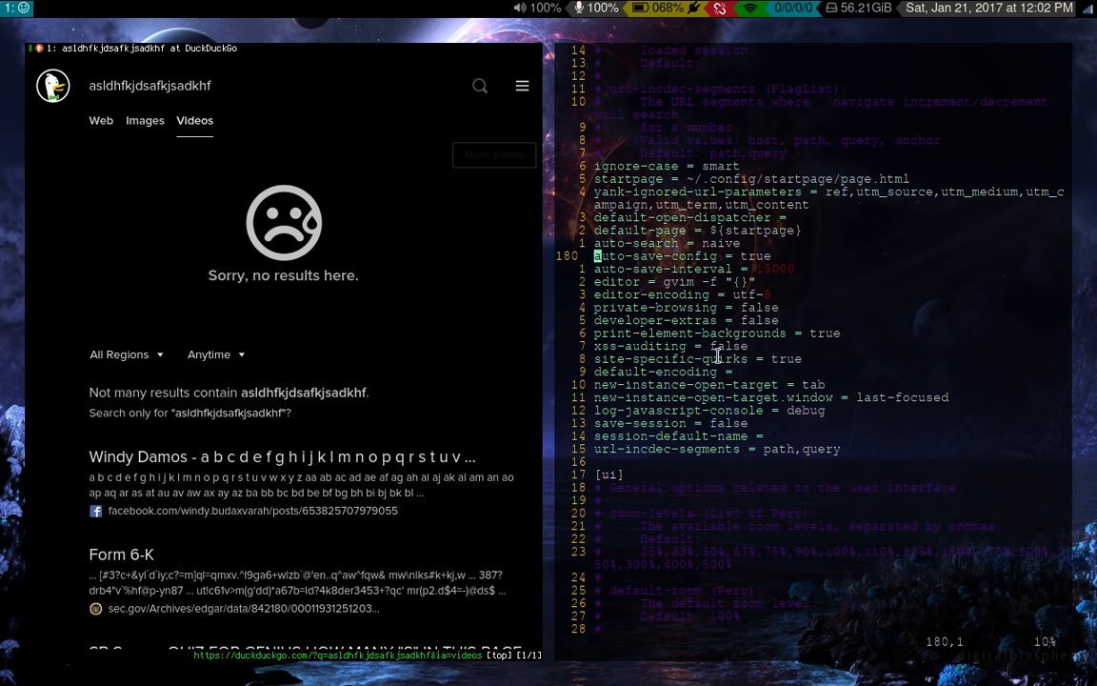
{"action": "scroll", "scroll_direction": "down", "scroll_amount": 3}
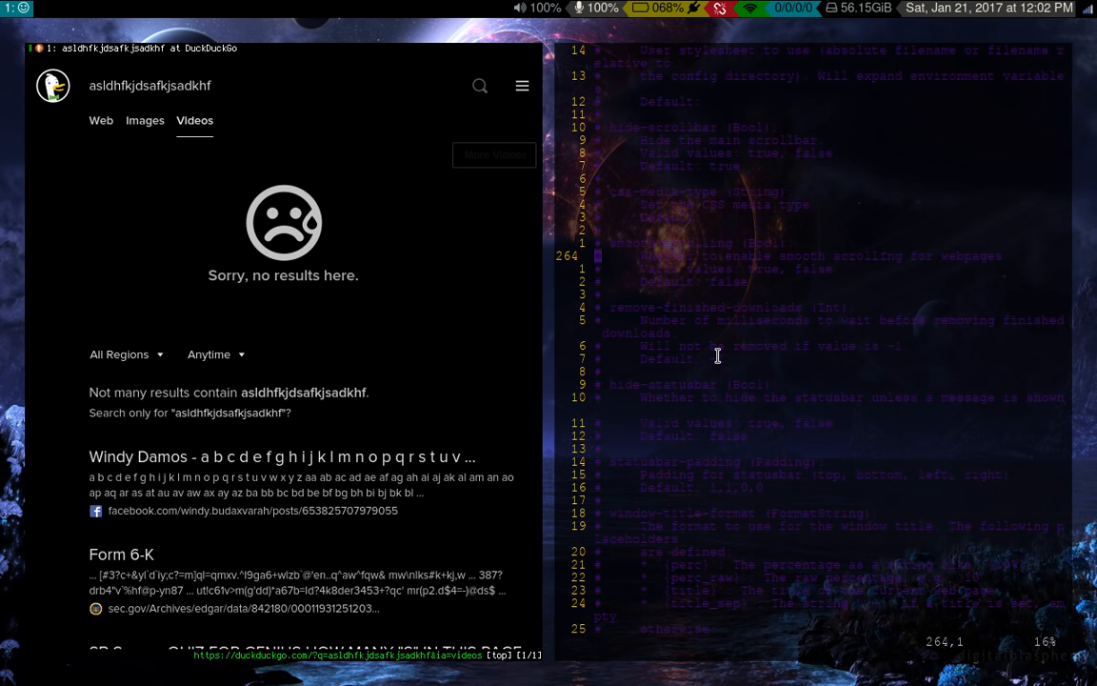
{"action": "scroll", "scroll_direction": "down", "scroll_amount": 3}
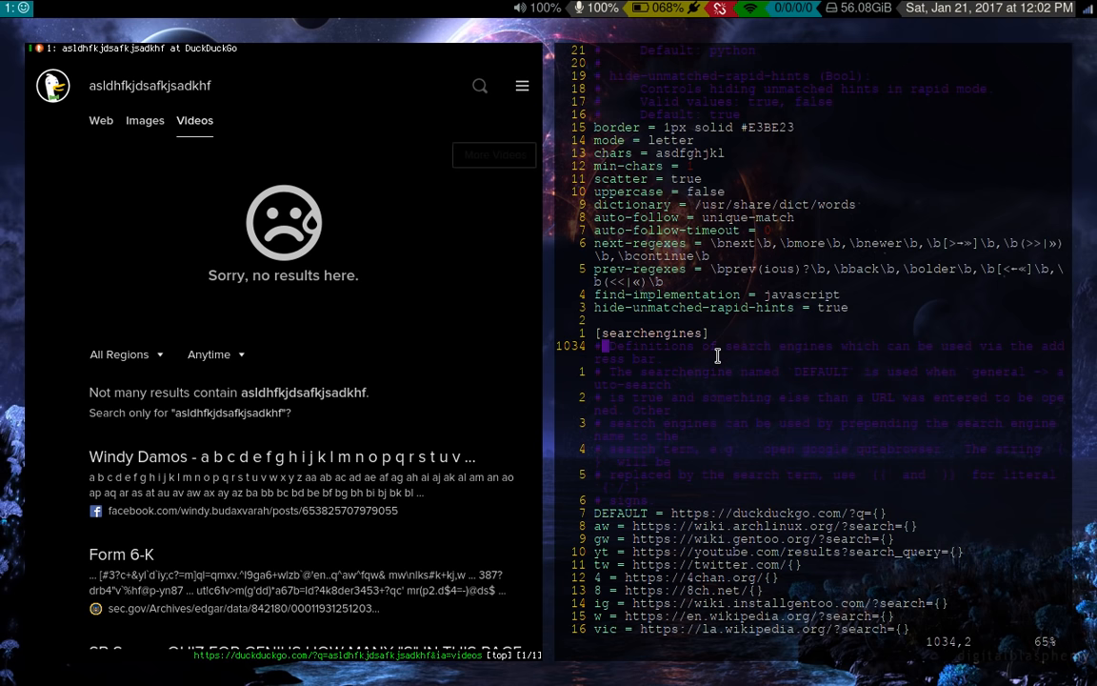
- Scroll the search-engine list down to the tpb entry and the [aliases] section
{"action": "scroll", "scroll_direction": "down", "scroll_amount": 3}
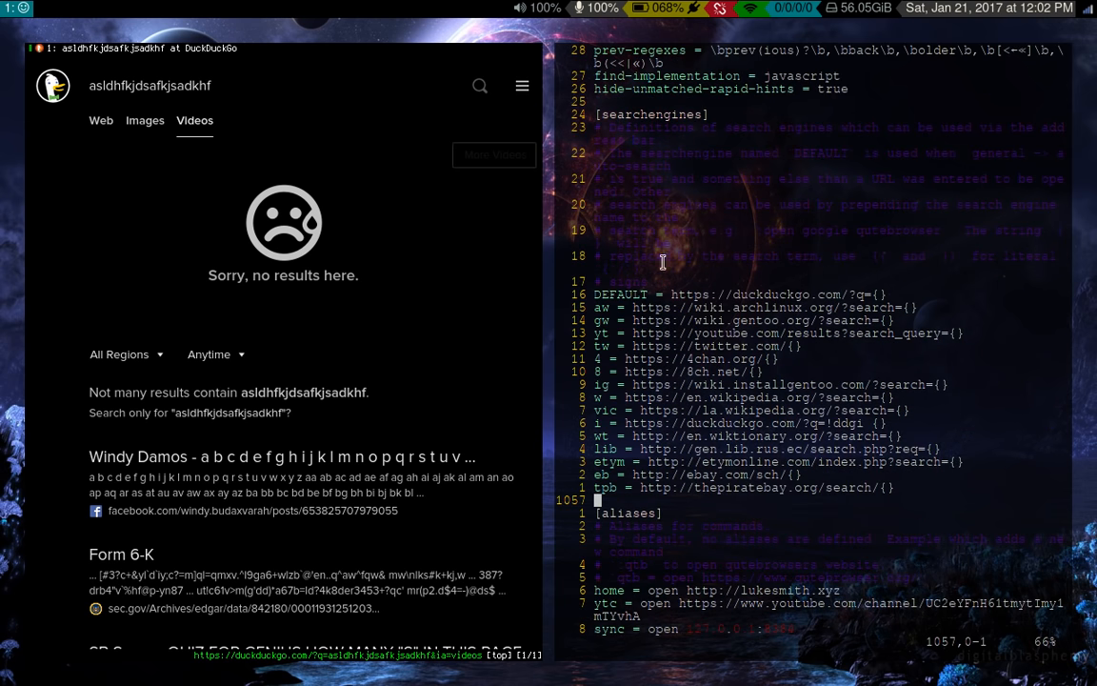
{"action": "mouse_move", "coordinate": [244, 248]}
{"action": "type", "text": ":open aw"}
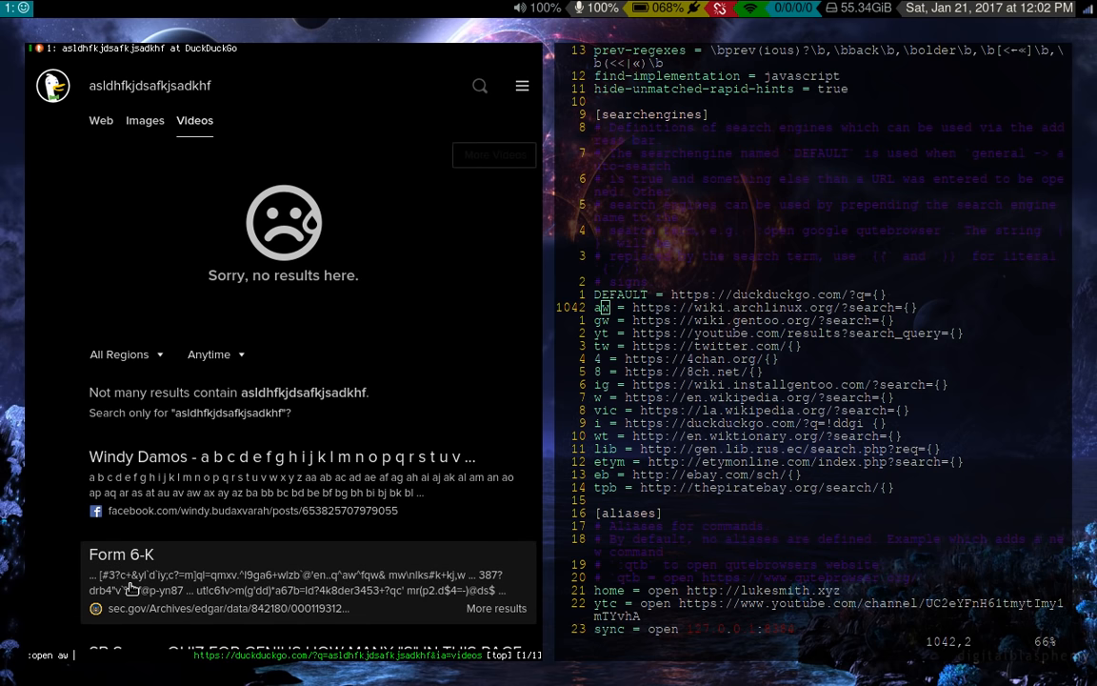
- Load the ArchWiki qutebrowser article via ':open aw qutebrowser' and read down to Keybindings
{"action": "type", "text": "qutebrowse"}
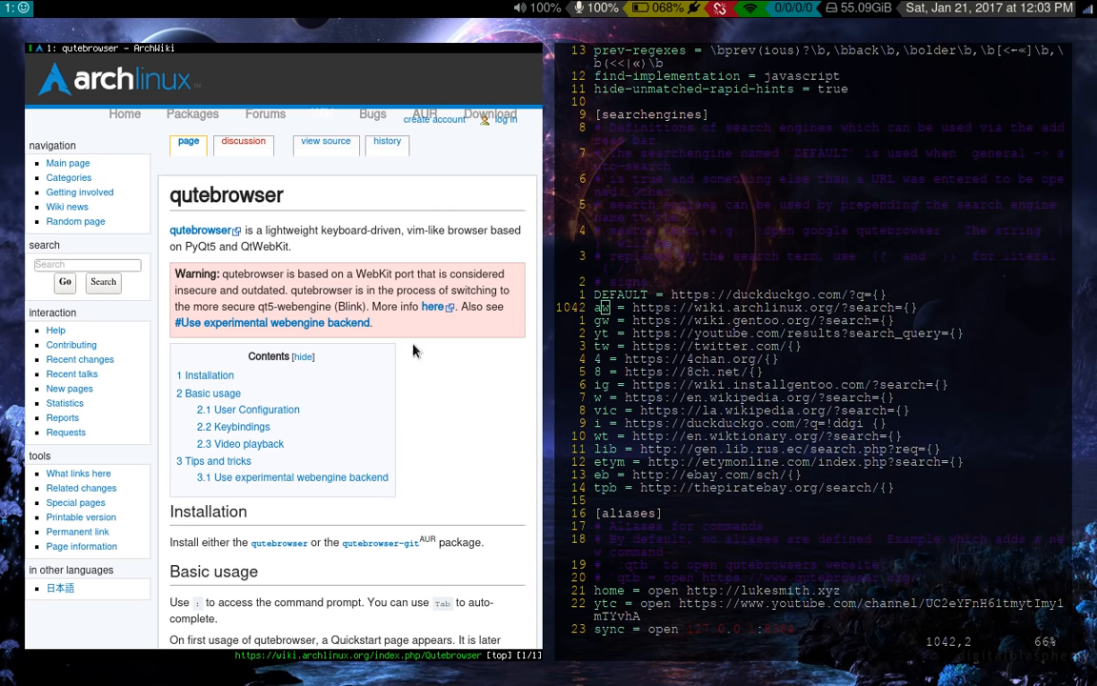
{"action": "scroll", "scroll_direction": "down", "scroll_amount": 3}
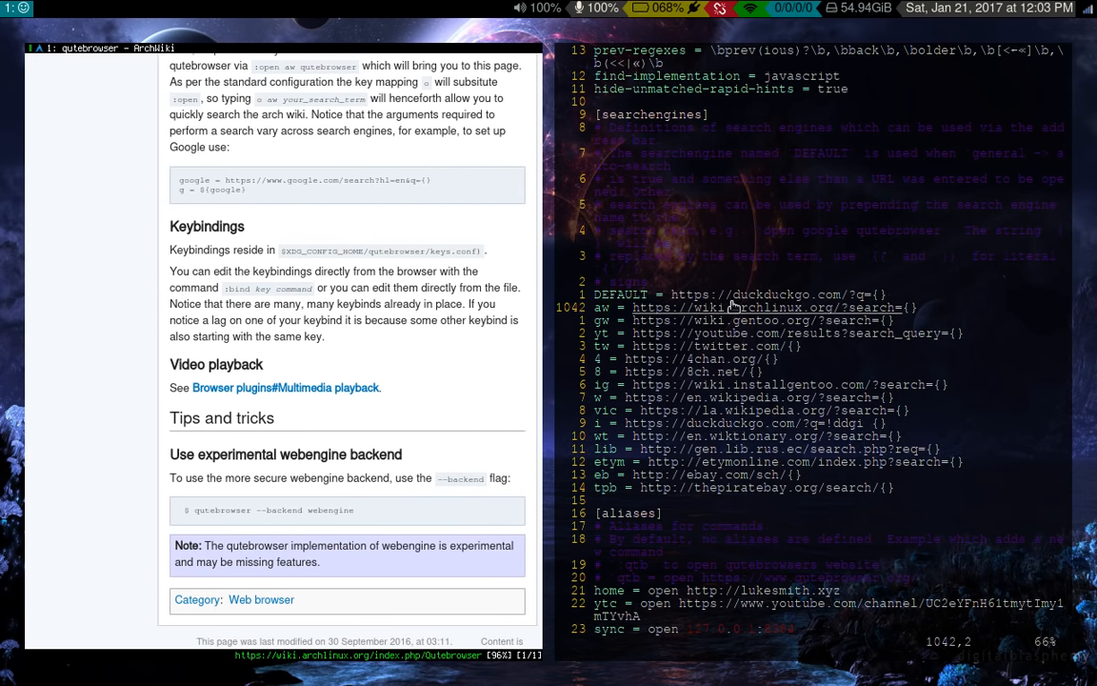
{"action": "mouse_move", "coordinate": [702, 398]}
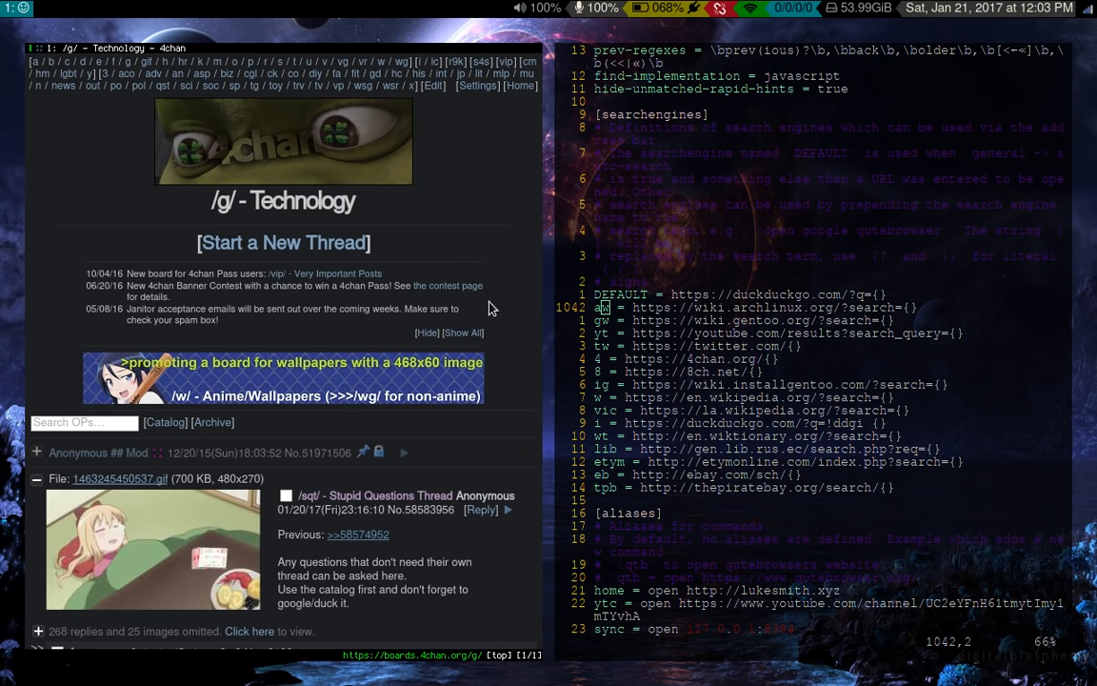
- Browse the /g/ board replies, then start the ':open tw' Twitter shortcut
{"action": "scroll", "scroll_direction": "down", "scroll_amount": 3}
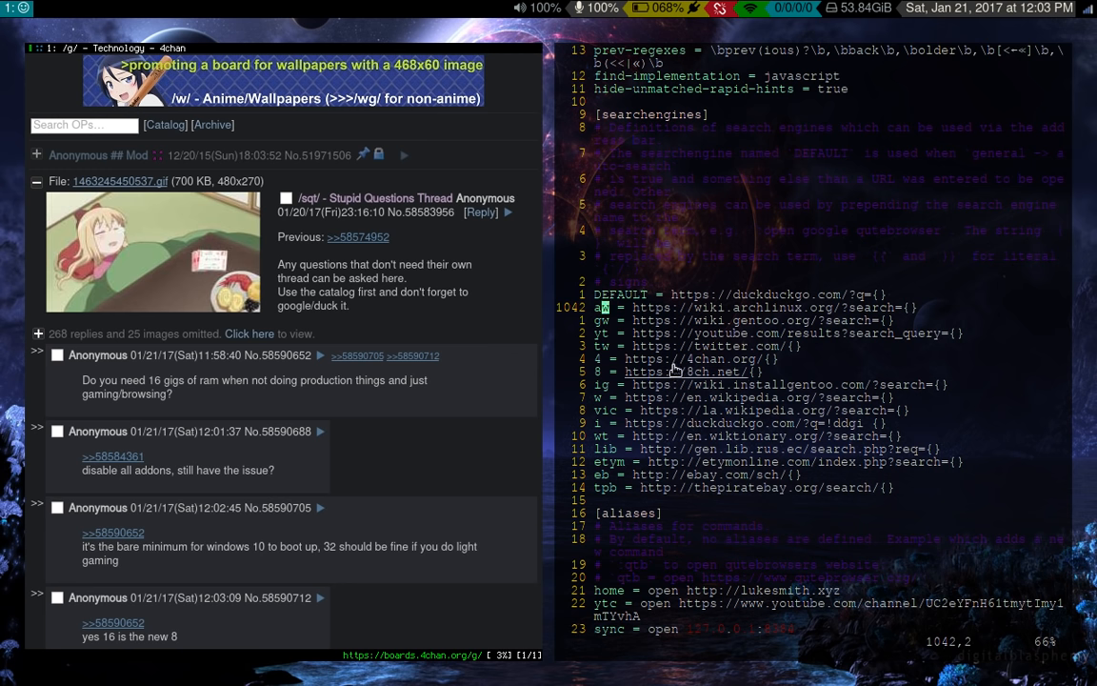
{"action": "mouse_move", "coordinate": [353, 427]}
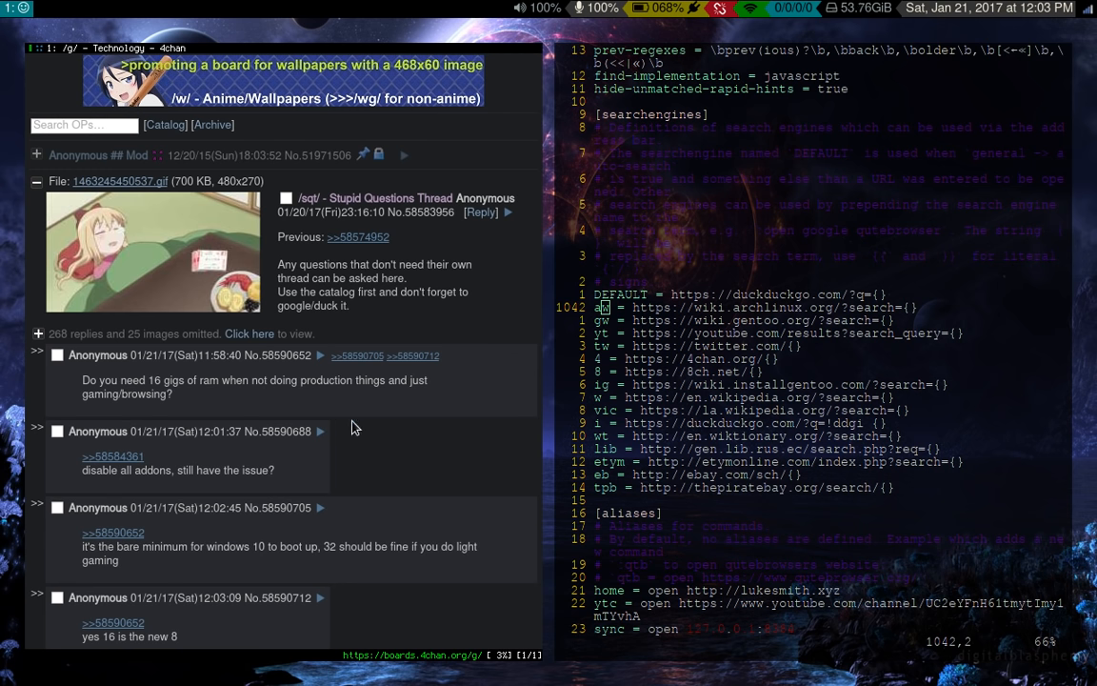
{"action": "type", "text": ":open tw"}
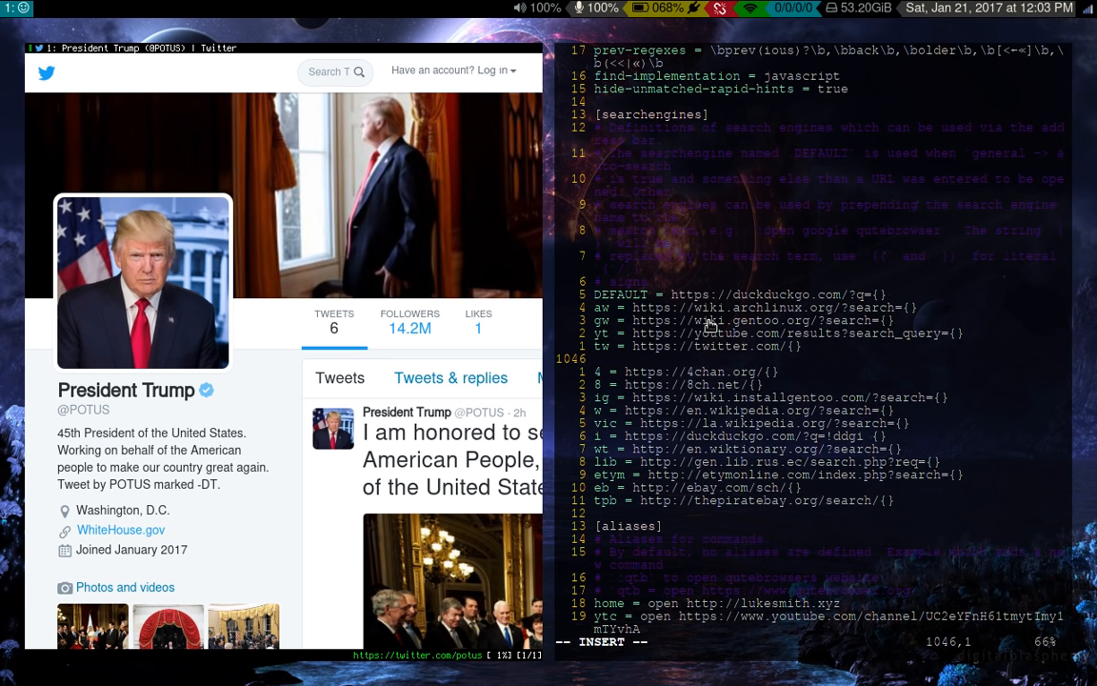
{"action": "type", "text": "r = h"}
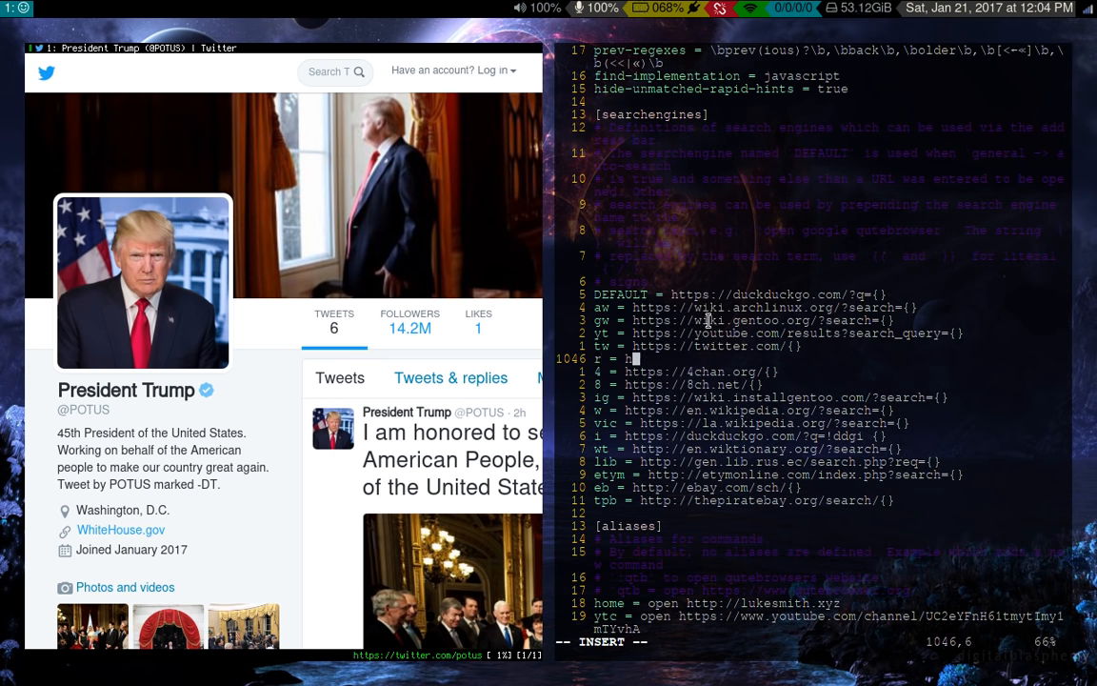
{"action": "type", "text": "https://t"}
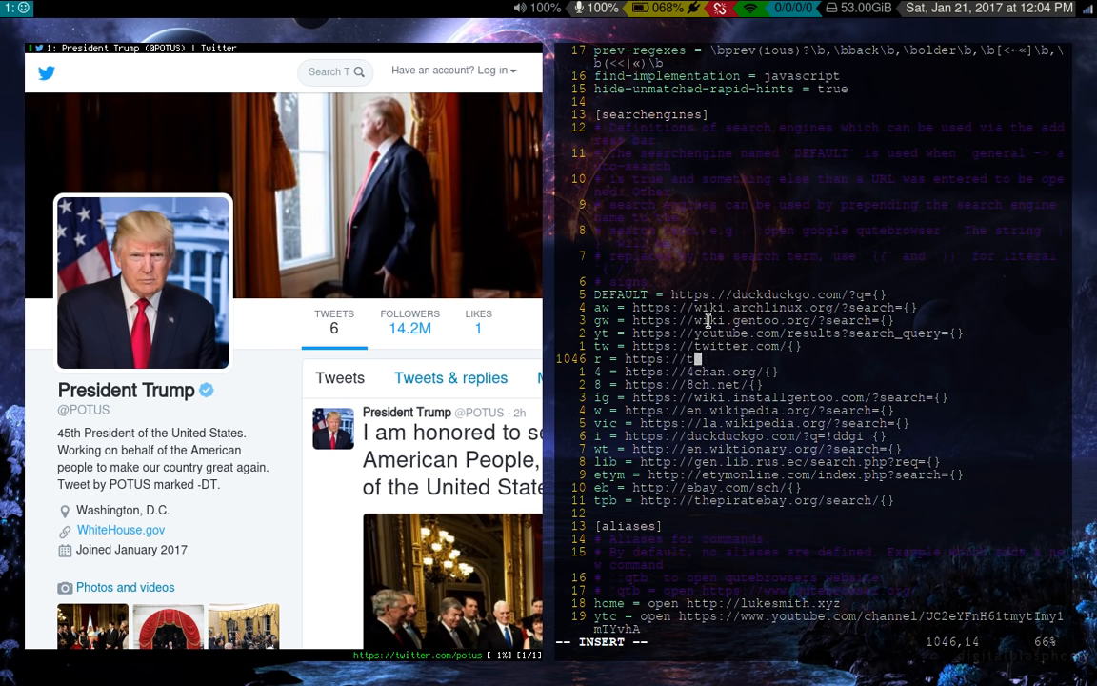
{"action": "type", "text": "eddit"}
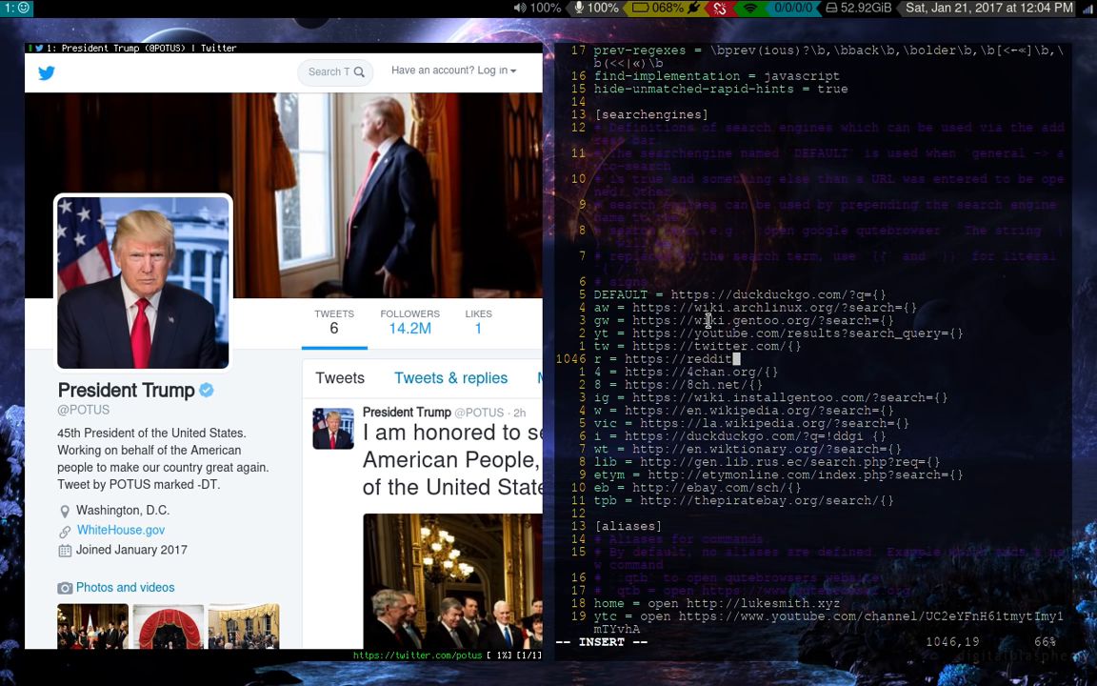
{"action": "type", "text": "com/r/{"}
{"action": "type", "text": ":open r"}
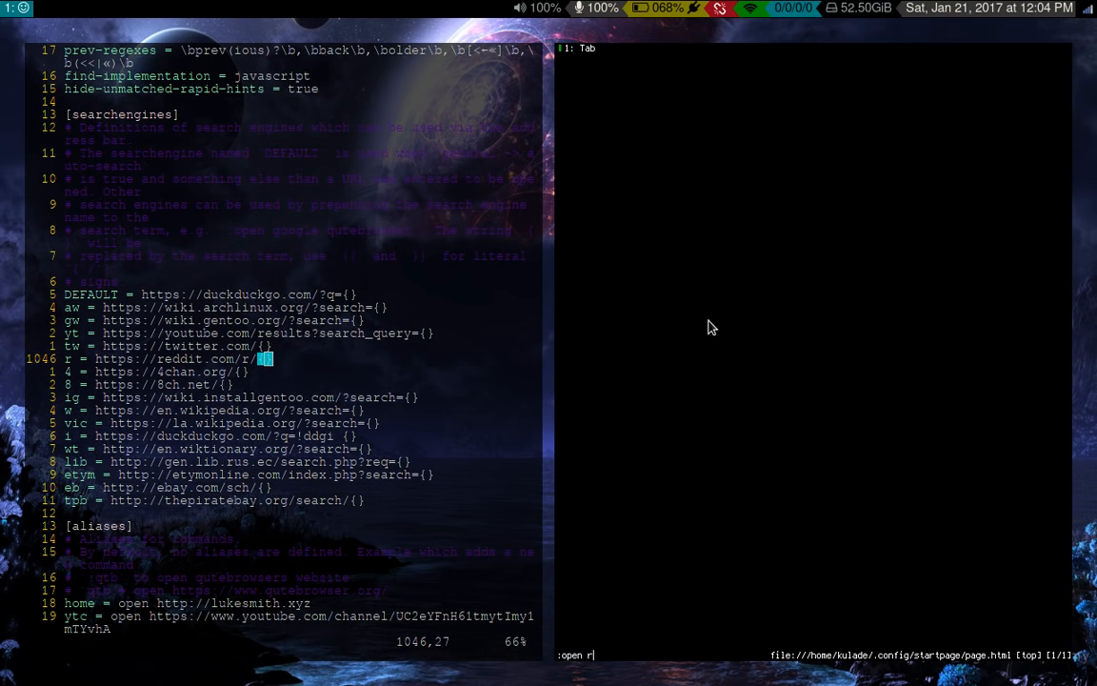
- Load r/unixporn through ':open r unixporn' and scroll its posts
{"action": "type", "text": "un"}
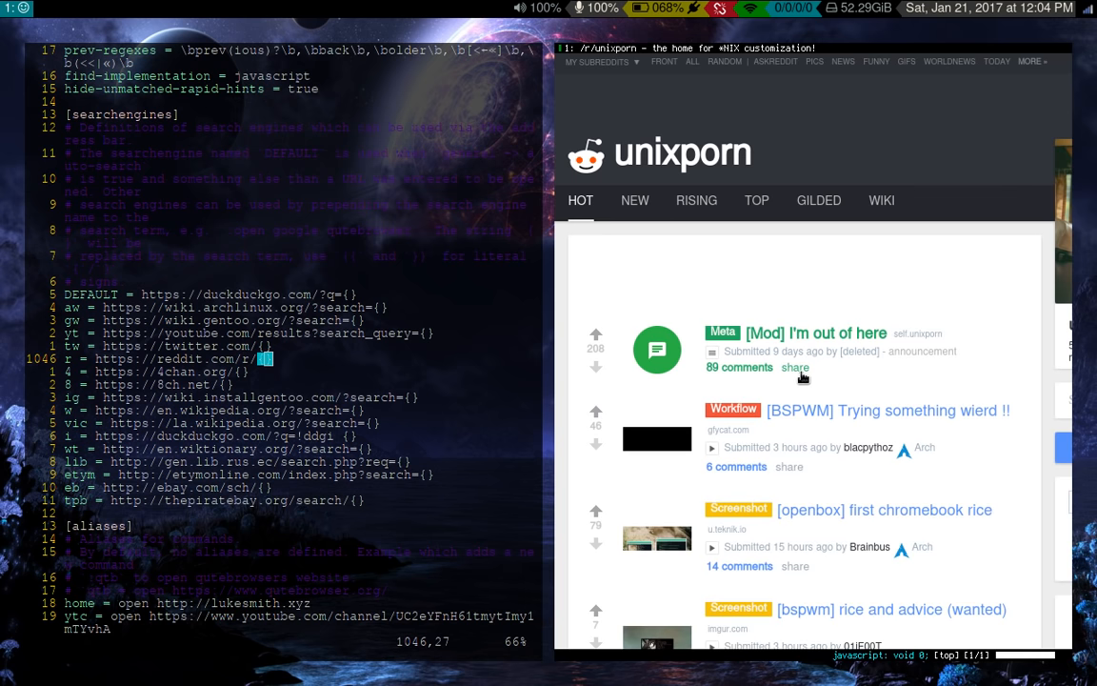
{"action": "scroll", "scroll_direction": "down", "scroll_amount": 3}
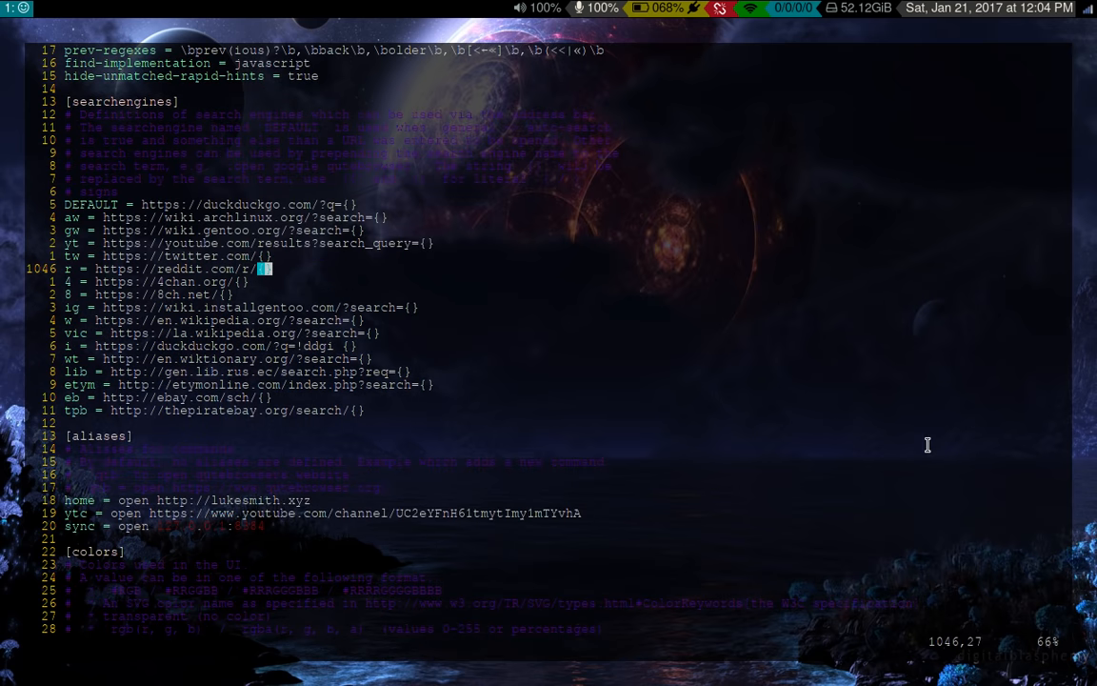
{"action": "mouse_move", "coordinate": [262, 210]}
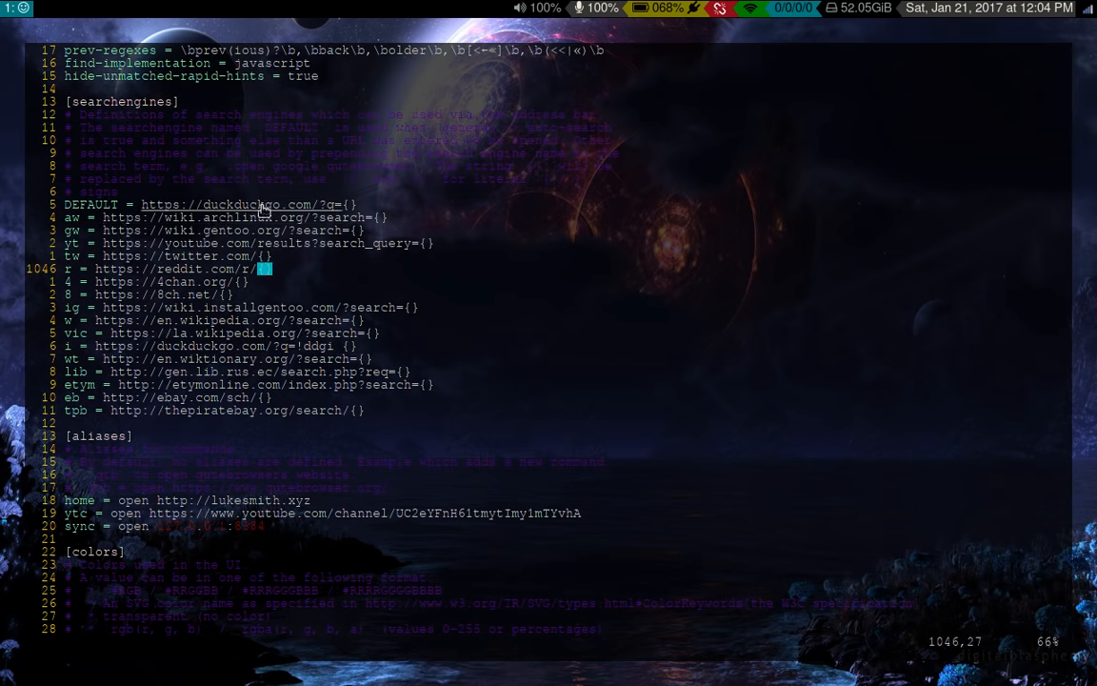
{"action": "mouse_move", "coordinate": [447, 455]}
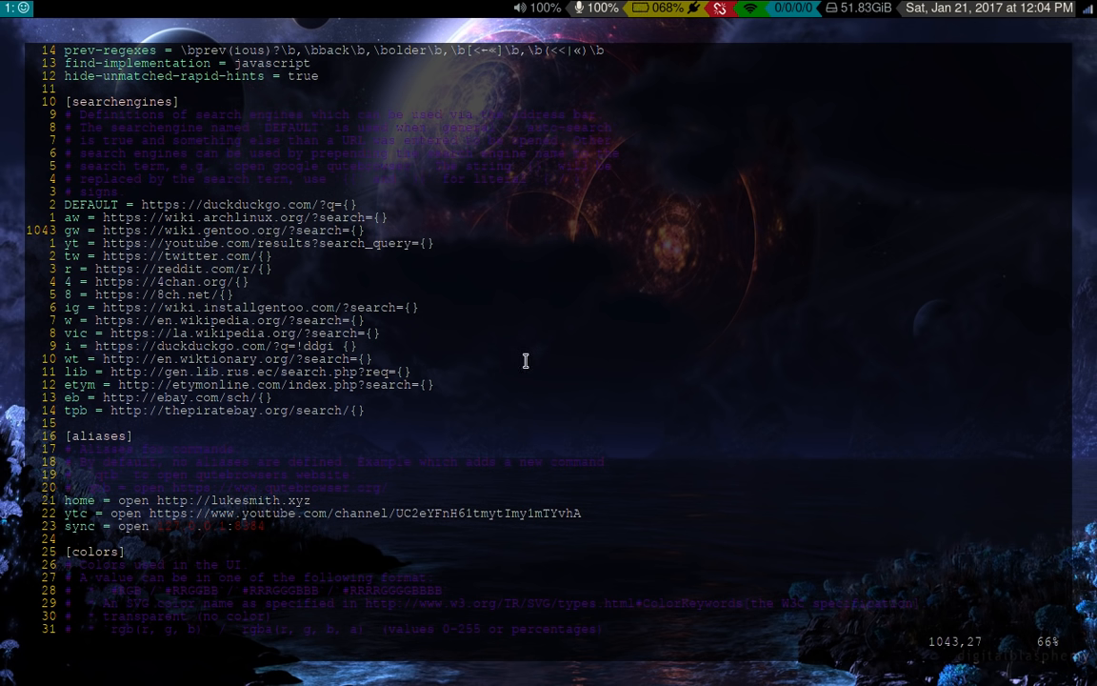
{"action": "mouse_move", "coordinate": [156, 430]}
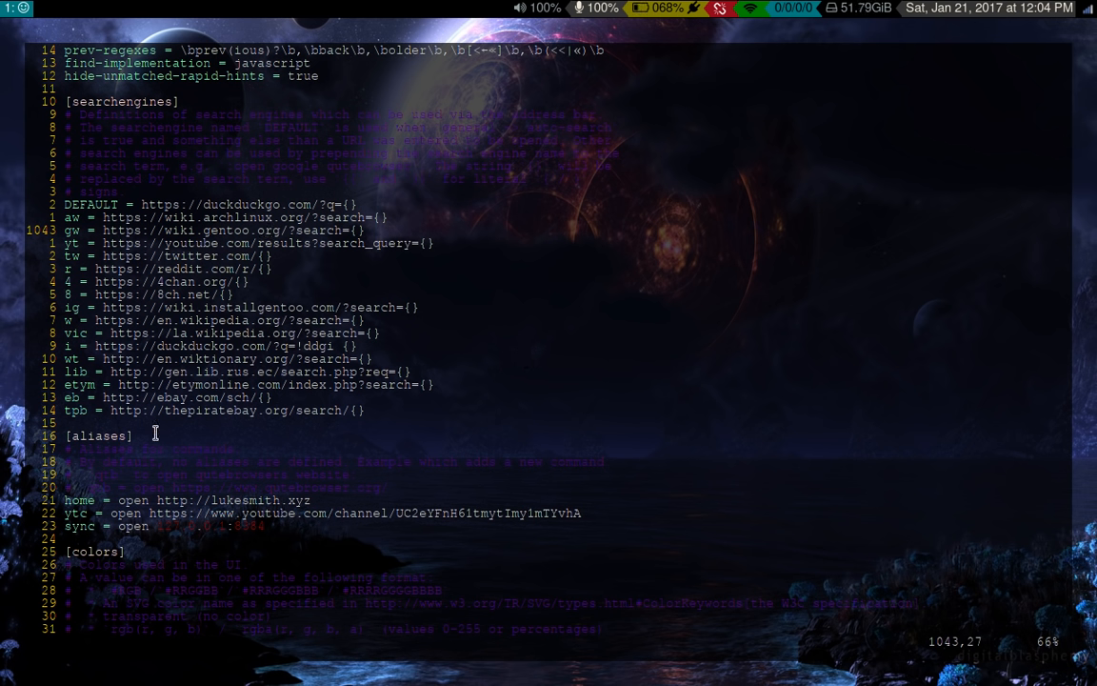
{"action": "mouse_move", "coordinate": [613, 453]}
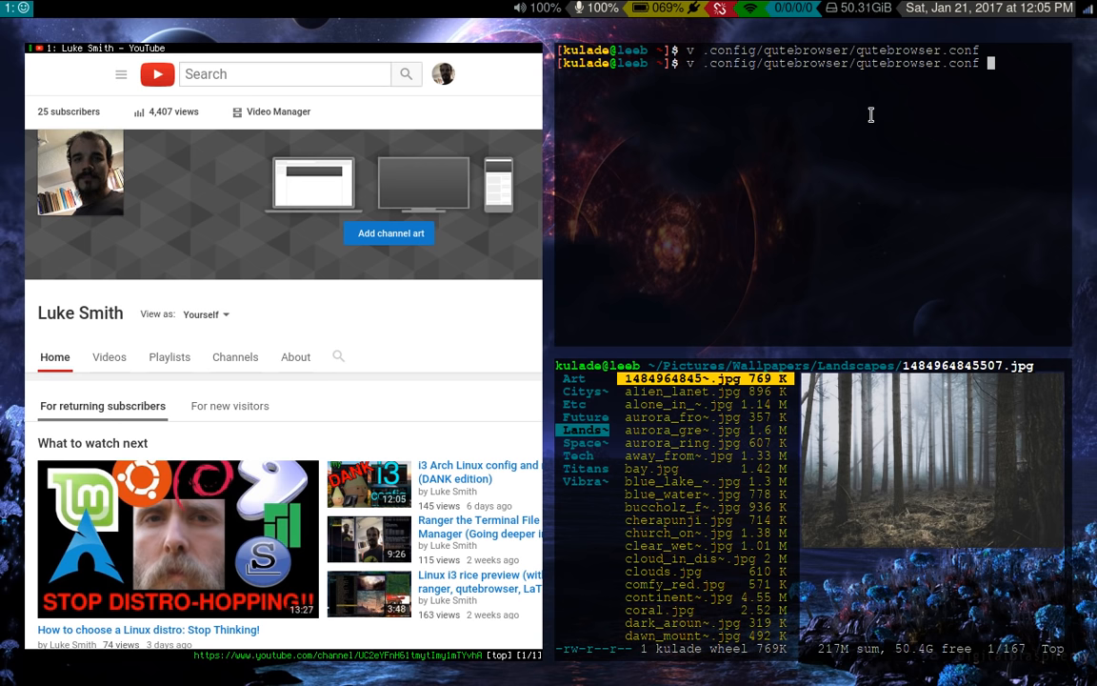
- Edit keys.conf in vim and jump to the download-directory hint bindings with /download
{"action": "key", "text": "Return"}
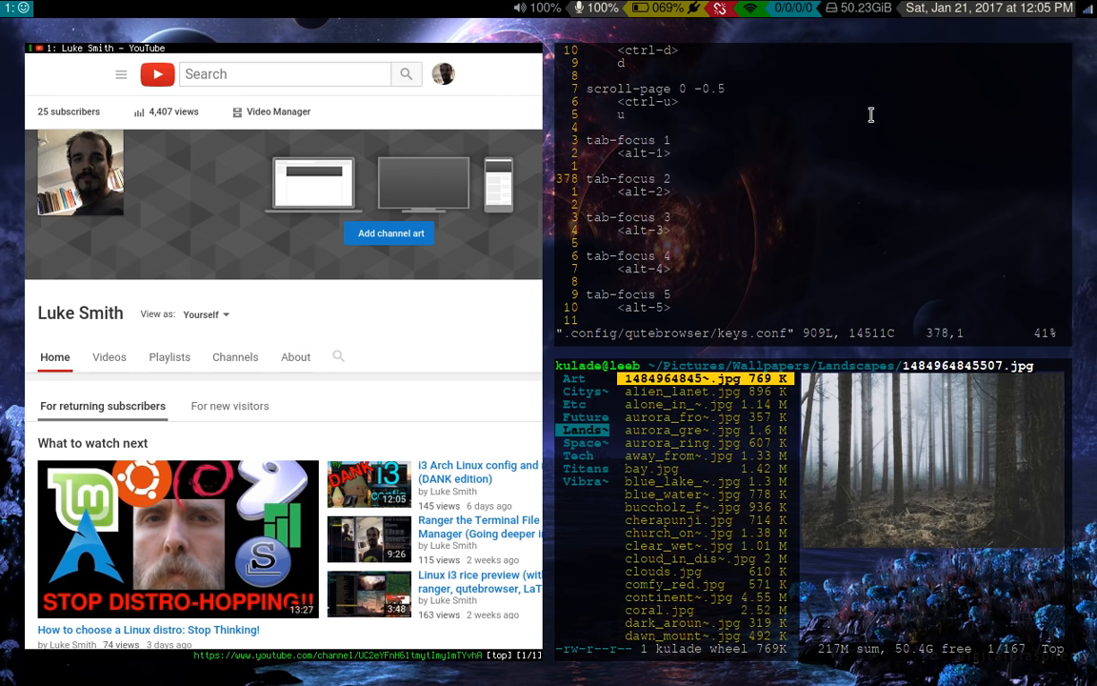
{"action": "type", "text": "/download"}
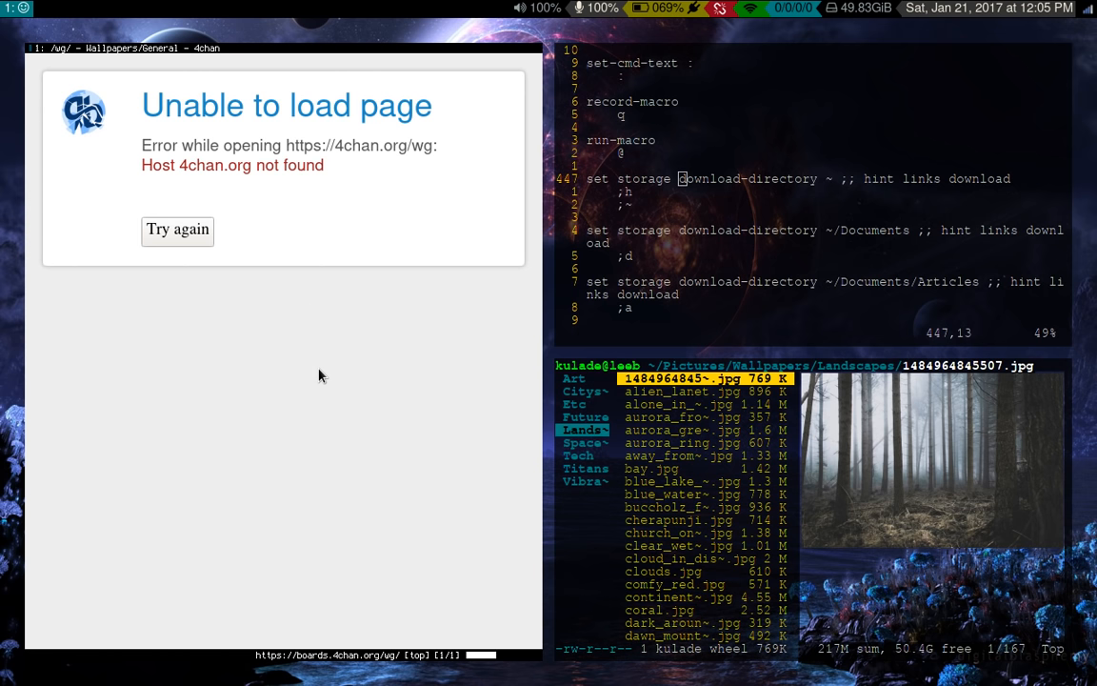
- Reload the /wg/ board, find the 714 KB wallpaper and download it to ~ with the ;h hint
{"action": "left_click", "coordinate": [177, 228]}
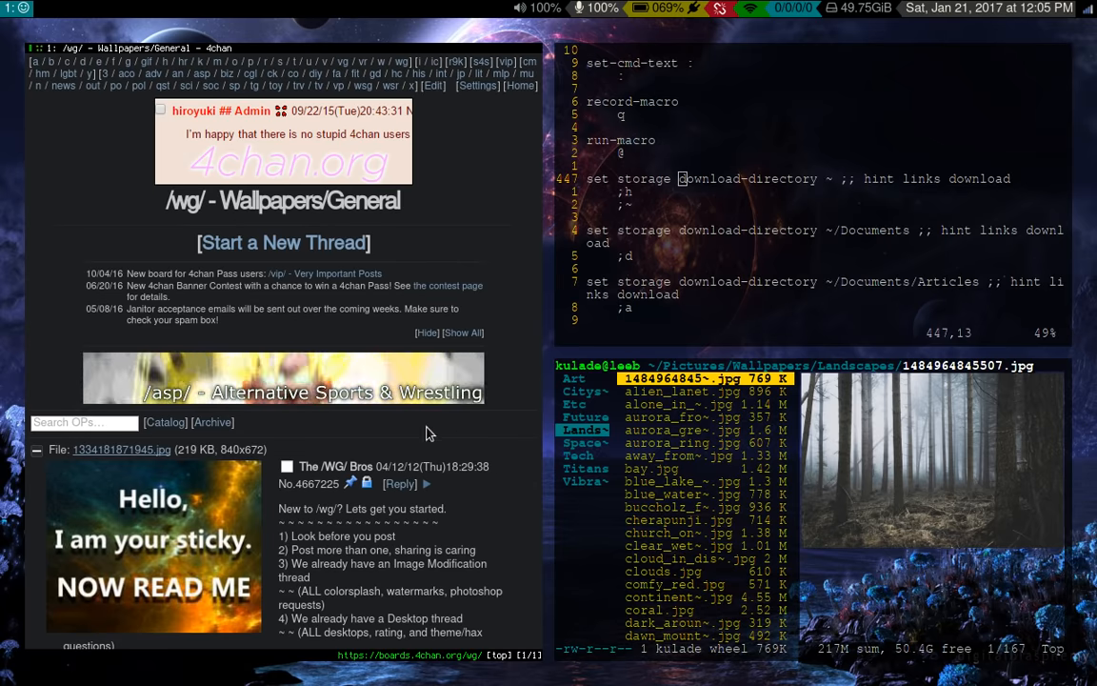
{"action": "scroll", "scroll_direction": "down", "scroll_amount": 3}
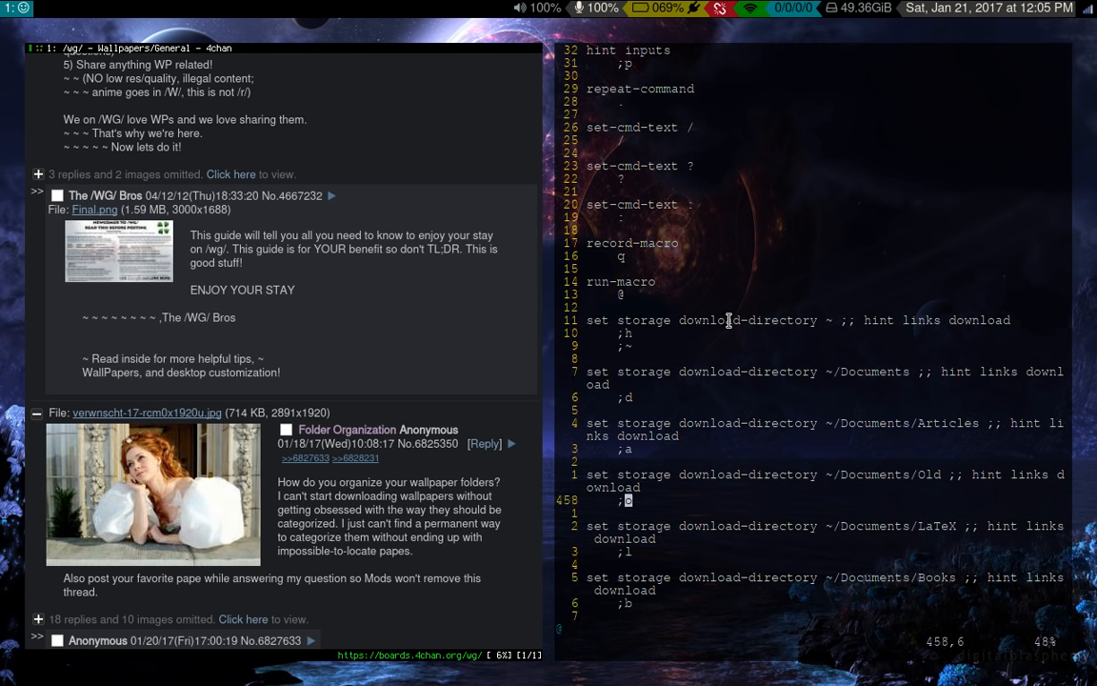
{"action": "scroll", "scroll_direction": "down", "scroll_amount": 3}
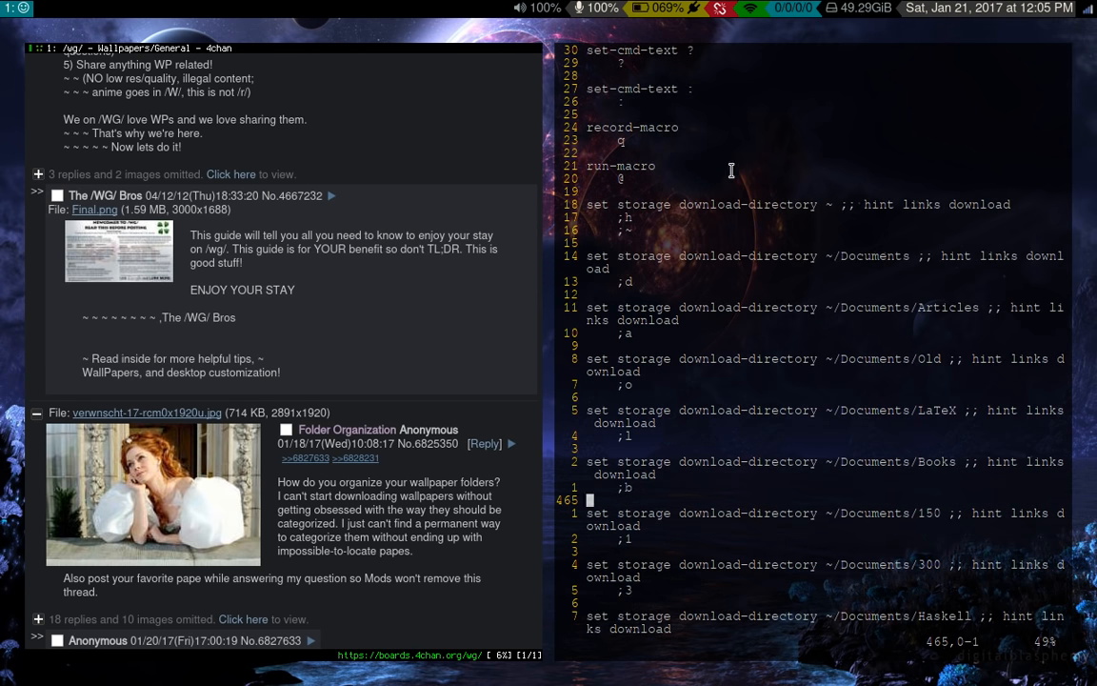
{"action": "mouse_move", "coordinate": [785, 388]}
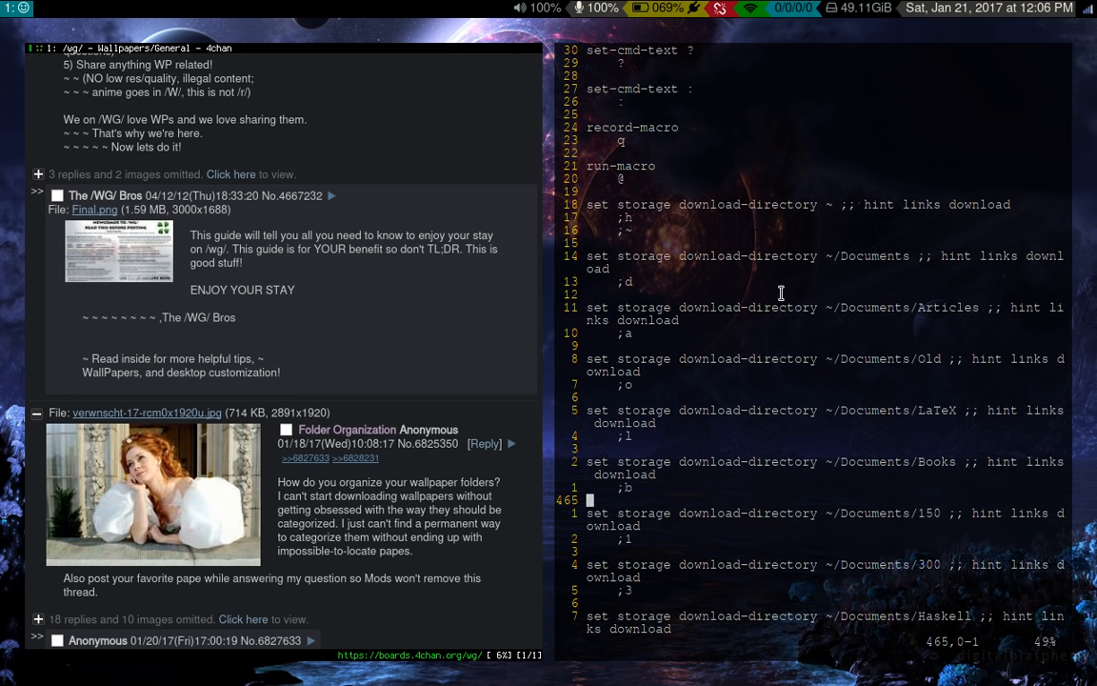
{"action": "scroll", "scroll_direction": "down", "scroll_amount": 3}
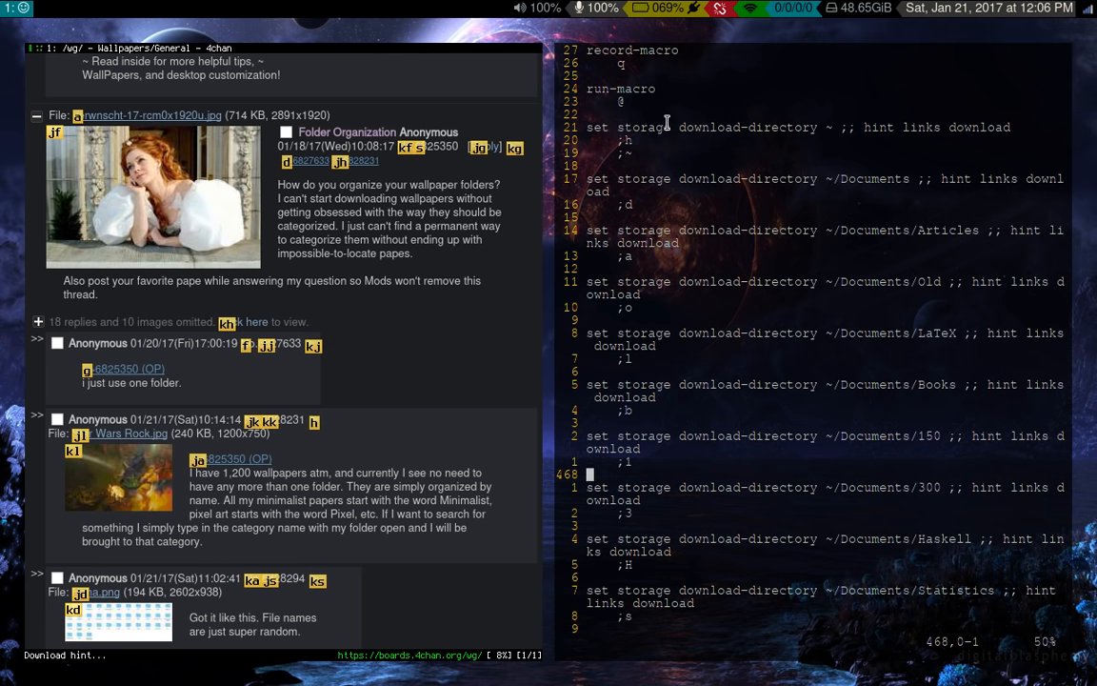
{"action": "mouse_move", "coordinate": [948, 125]}
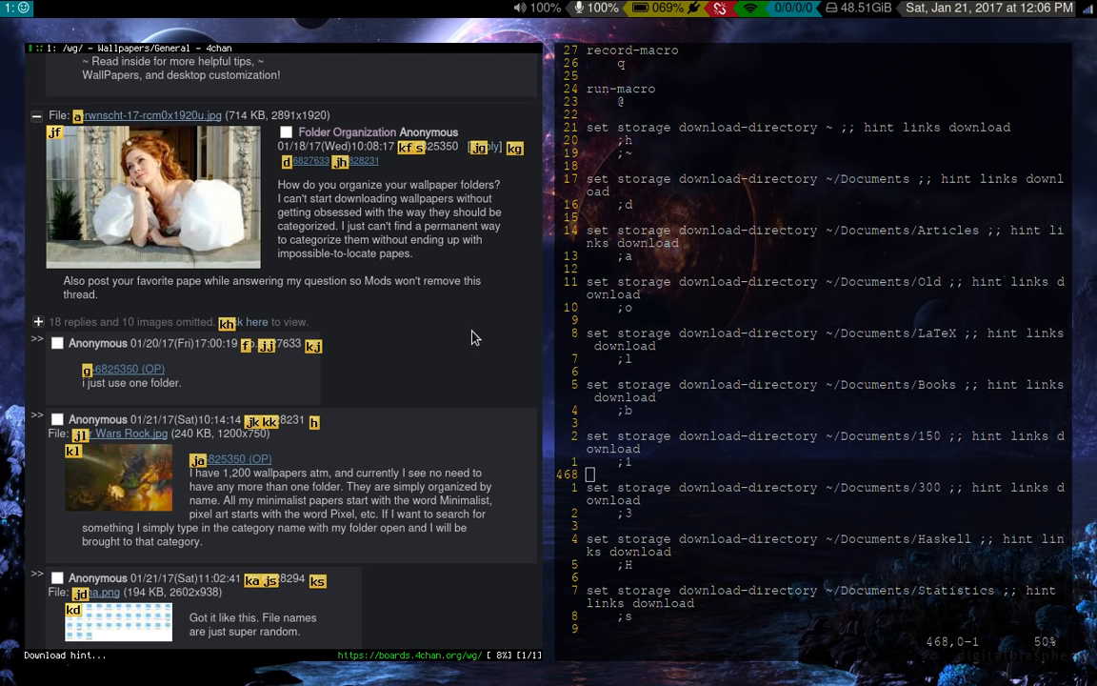
{"action": "mouse_move", "coordinate": [396, 419]}
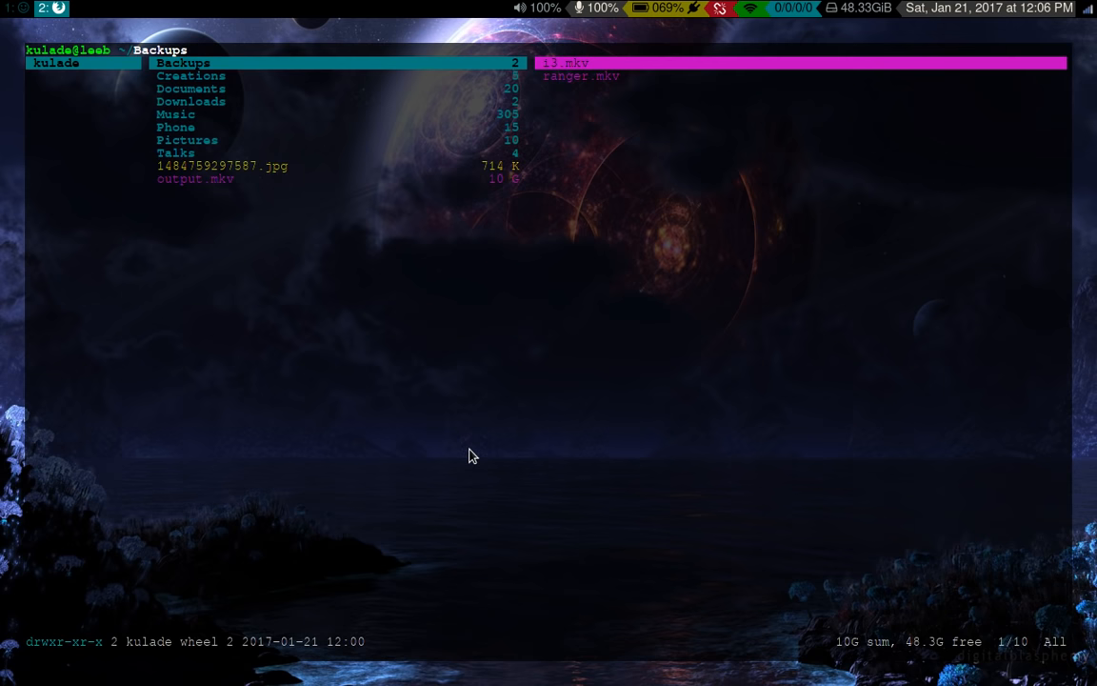
- Return from ranger's home listing of 1484759297587.jpg to the browser workspace
{"action": "left_click", "coordinate": [221, 164]}
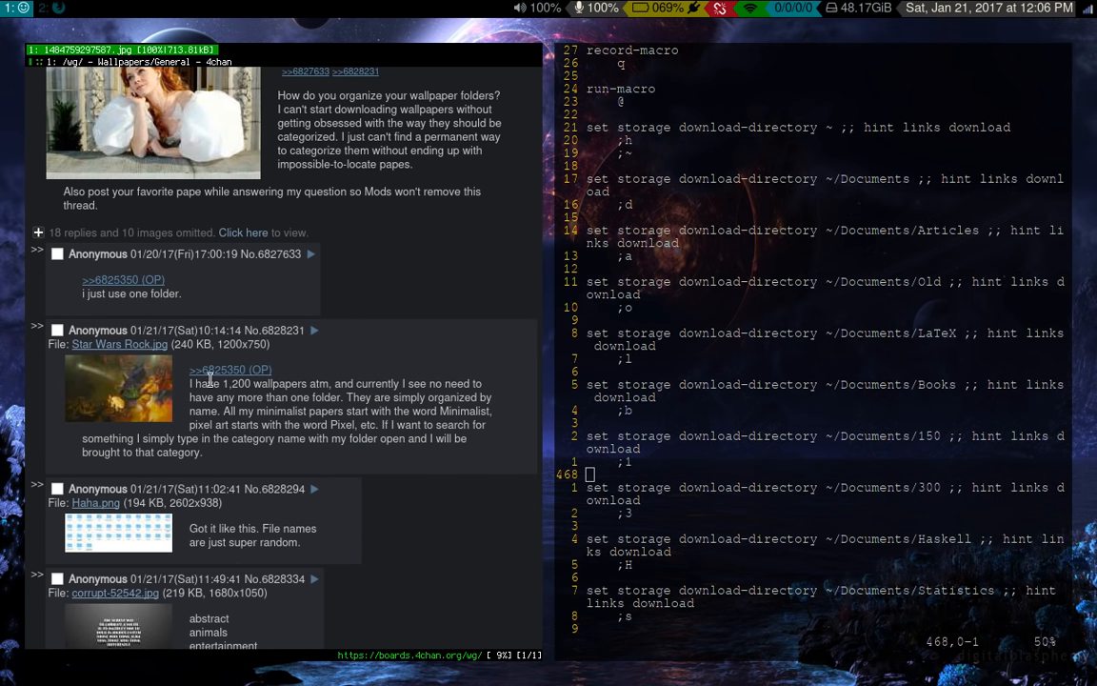
{"action": "mouse_move", "coordinate": [370, 370]}
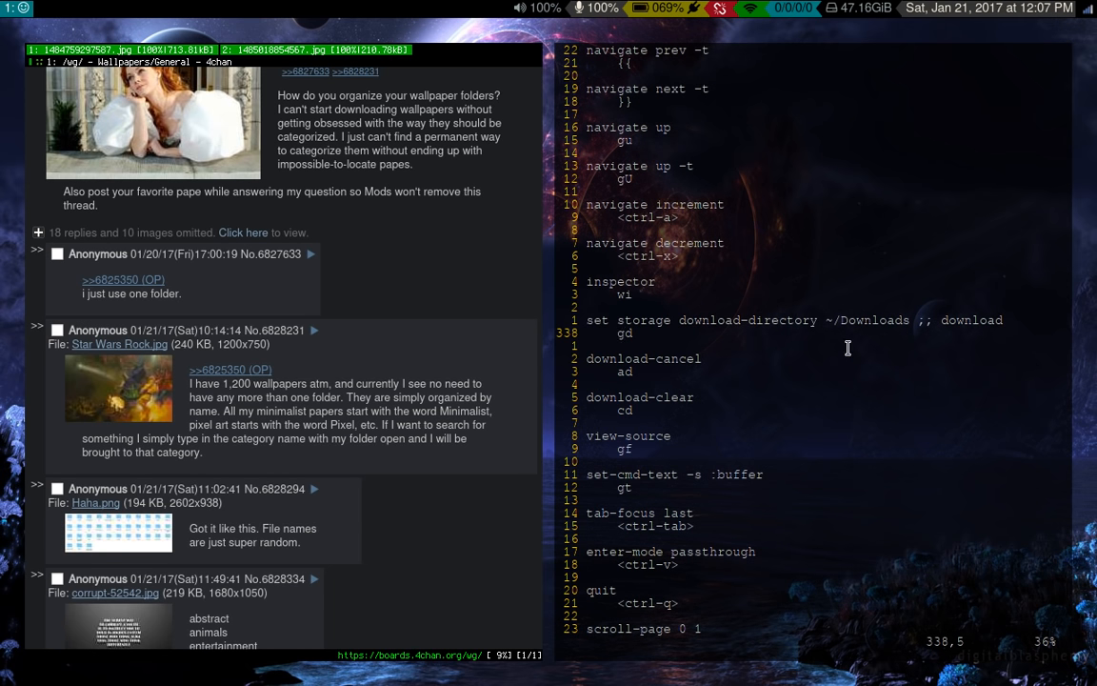
{"action": "mouse_move", "coordinate": [742, 335]}
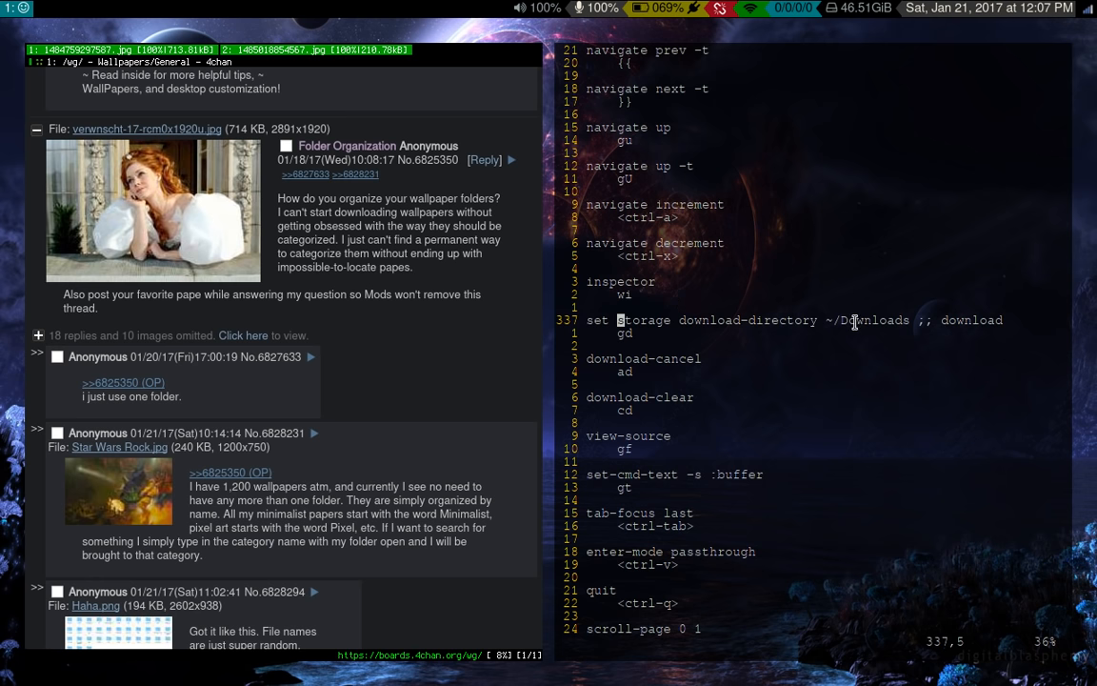
- Scroll keys.conf down through the download and tab bindings before leaving vim
{"action": "scroll", "scroll_direction": "down", "scroll_amount": 3}
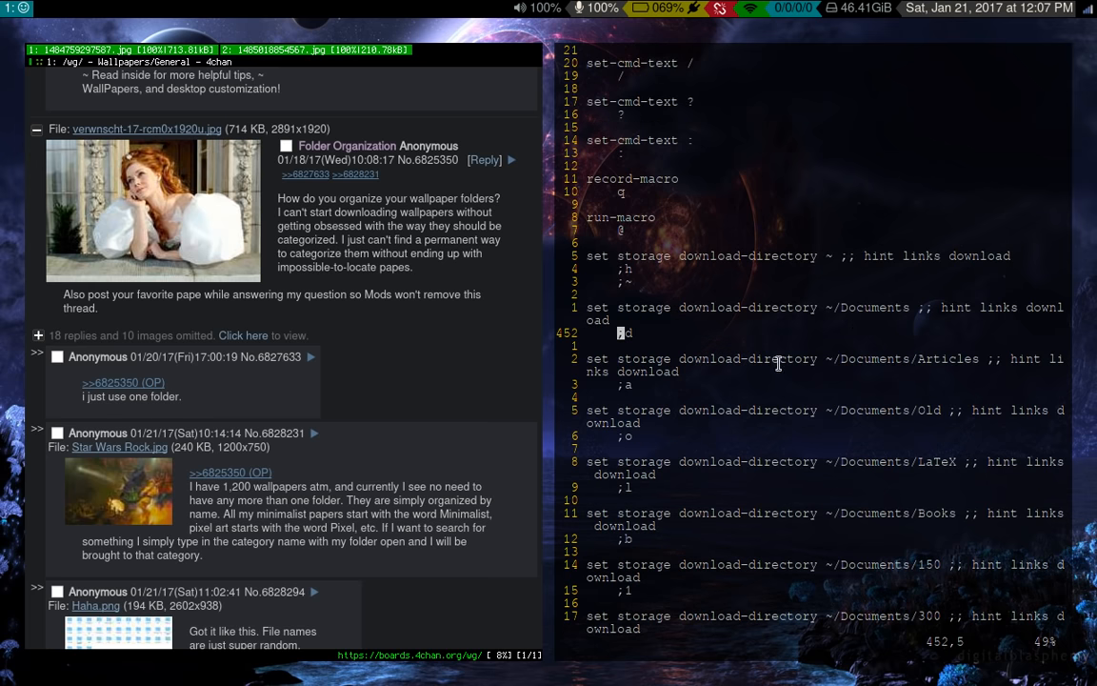
{"action": "mouse_move", "coordinate": [682, 334]}
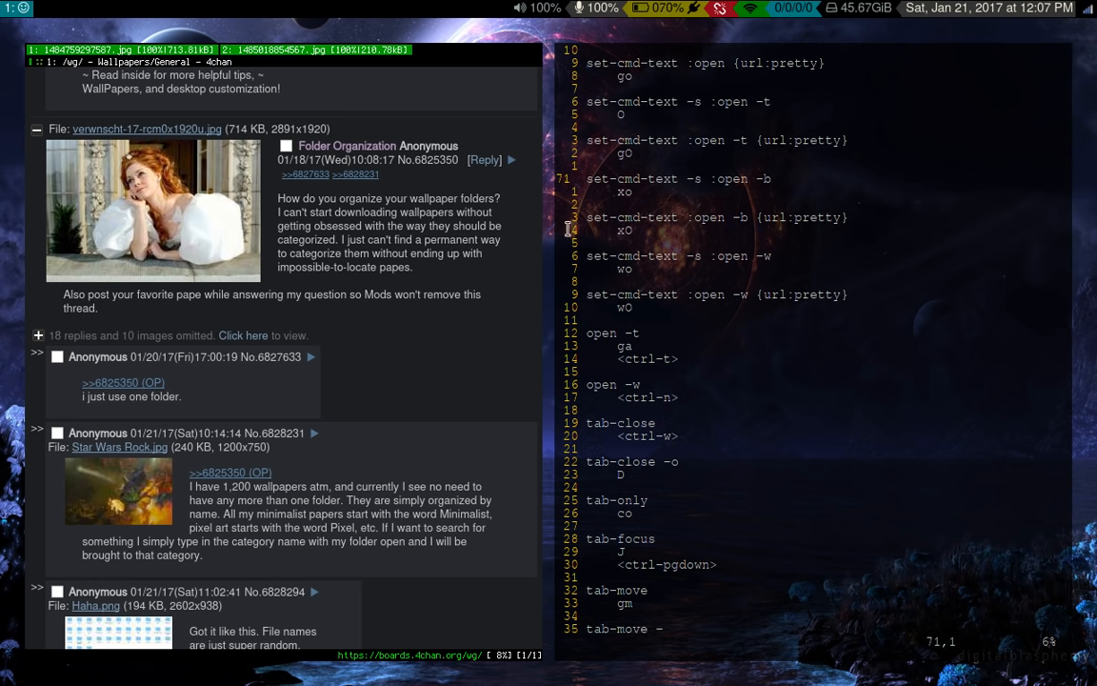
{"action": "scroll", "scroll_direction": "down", "scroll_amount": 3}
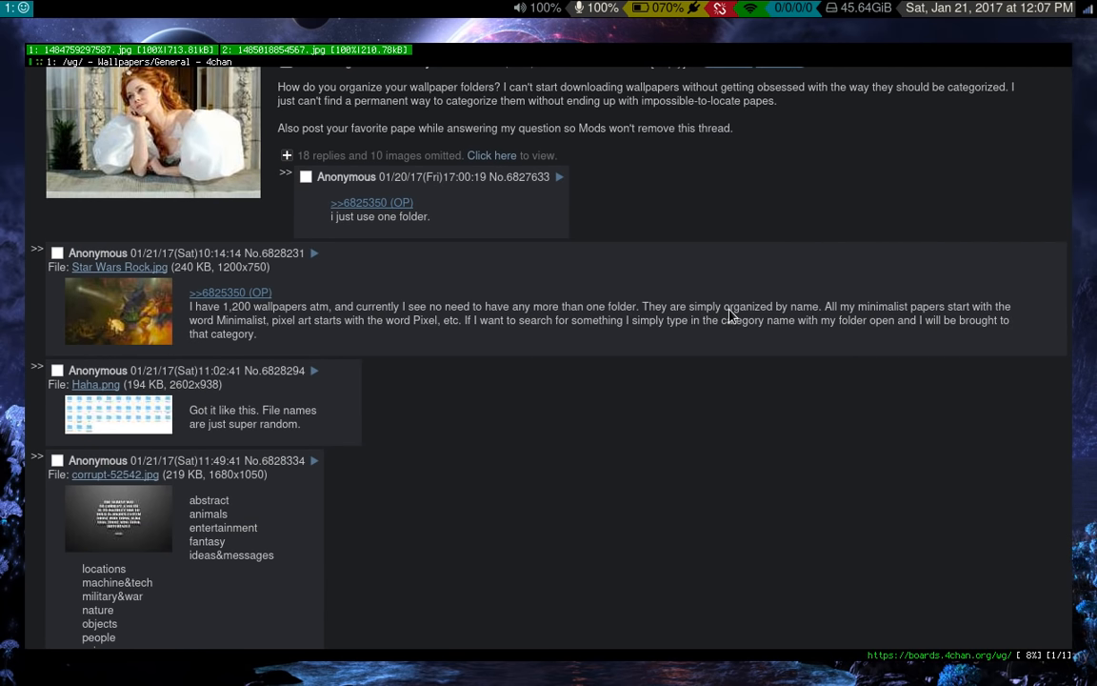